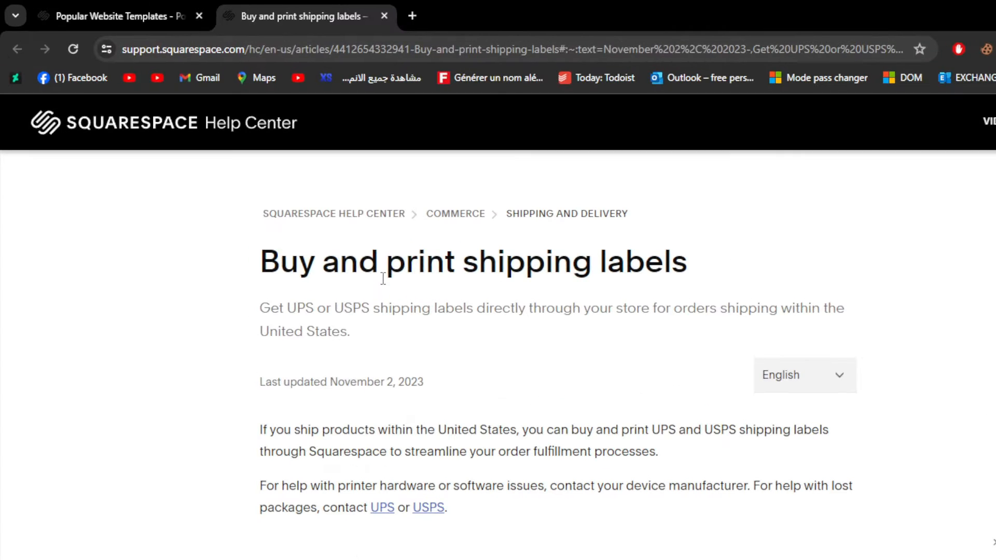
{"action": "mouse_move", "coordinate": [255, 164]}
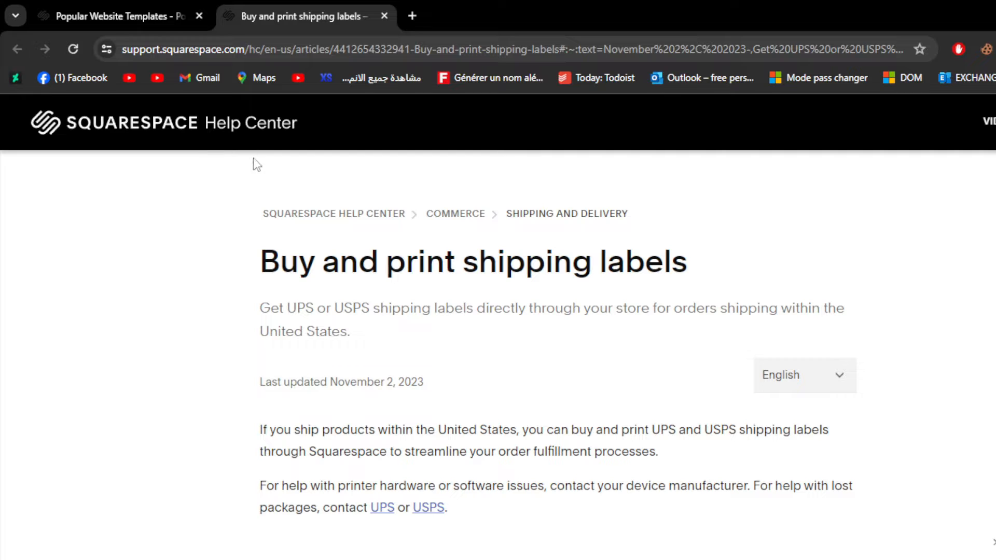
- Scroll the shipping labels help article past the video, enlarged, to the Requirements list
{"action": "scroll", "scroll_direction": "down", "scroll_amount": 3}
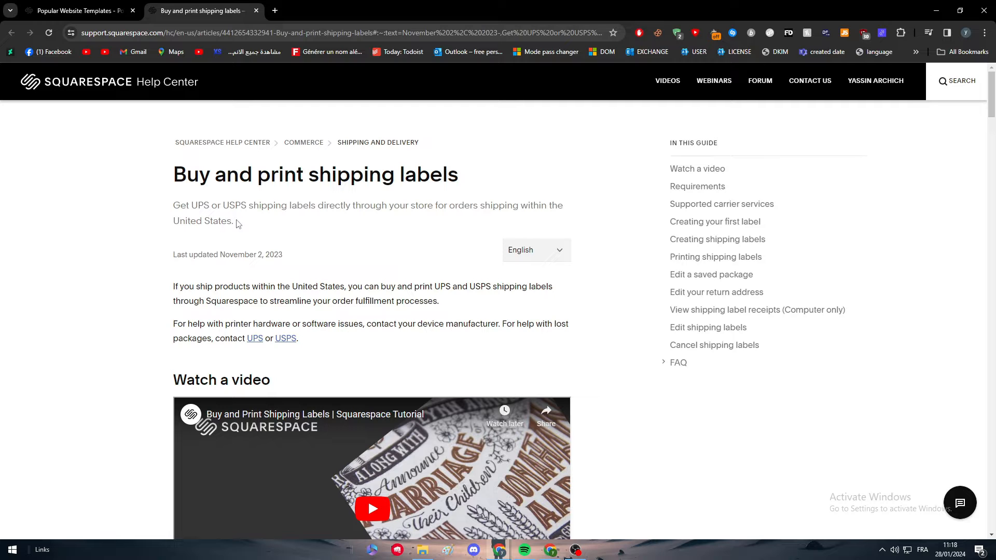
{"action": "mouse_move", "coordinate": [364, 182]}
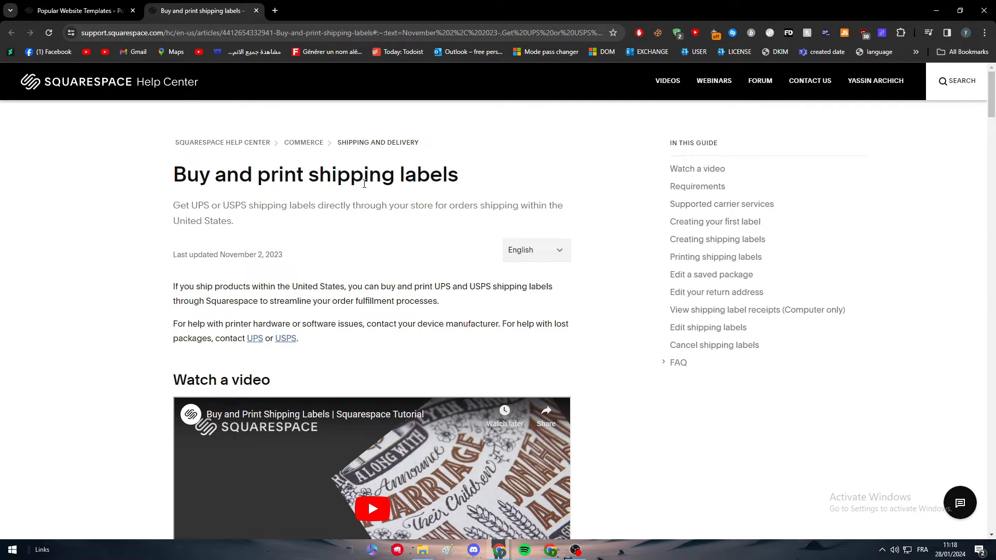
{"action": "scroll", "scroll_direction": "down", "scroll_amount": 3}
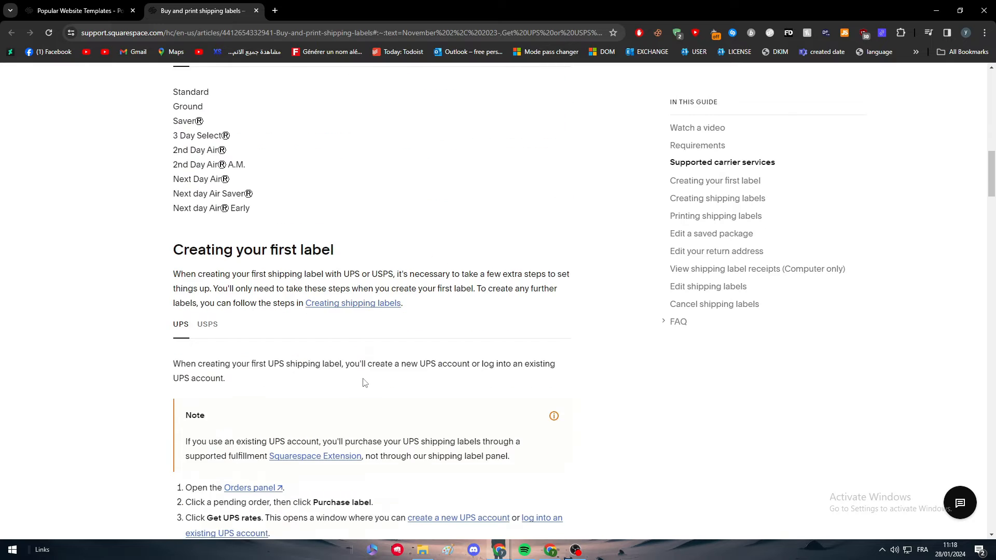
{"action": "scroll", "scroll_direction": "up", "scroll_amount": 3}
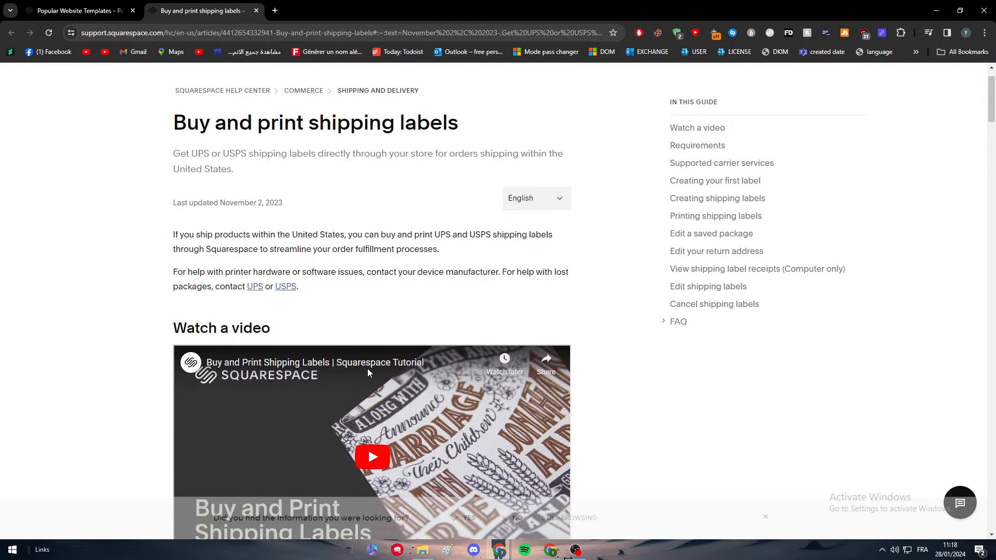
{"action": "scroll", "scroll_direction": "up", "scroll_amount": 3}
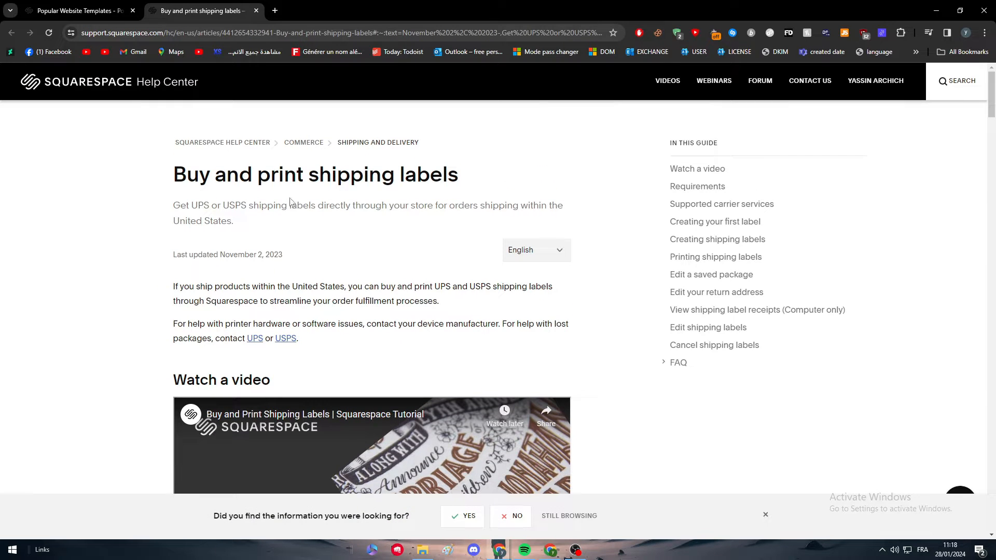
{"action": "key", "text": "ctrl+plus"}
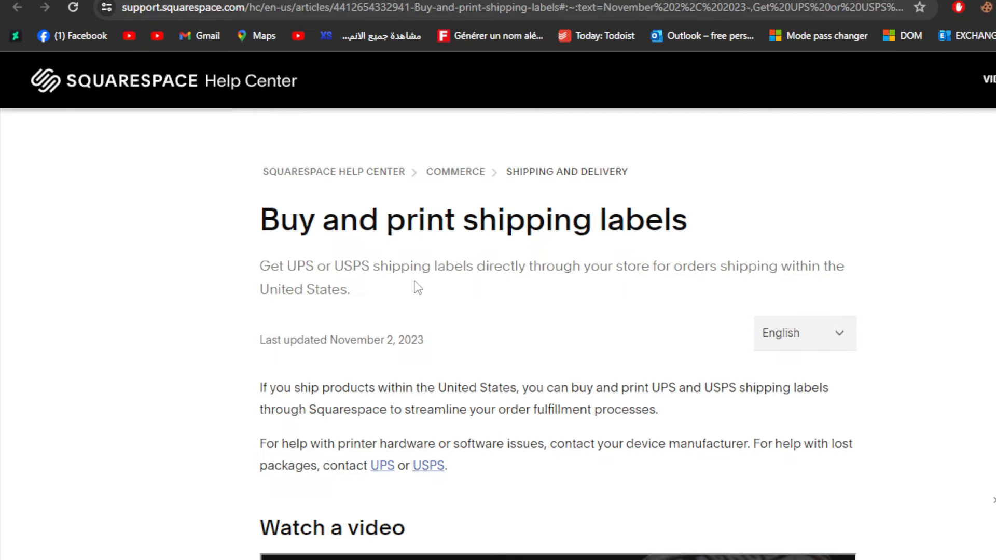
{"action": "scroll", "scroll_direction": "down", "scroll_amount": 3}
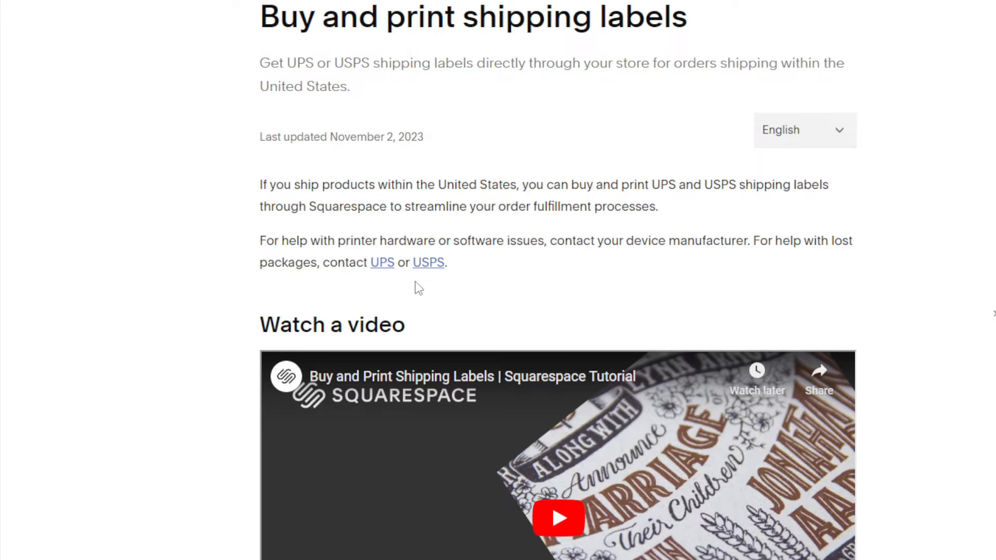
{"action": "scroll", "scroll_direction": "down", "scroll_amount": 3}
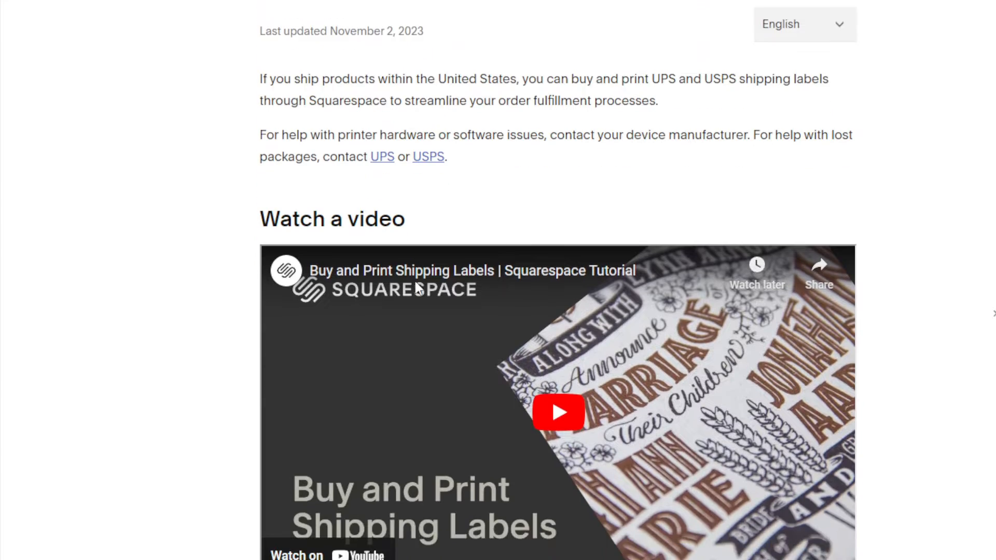
{"action": "scroll", "scroll_direction": "down", "scroll_amount": 3}
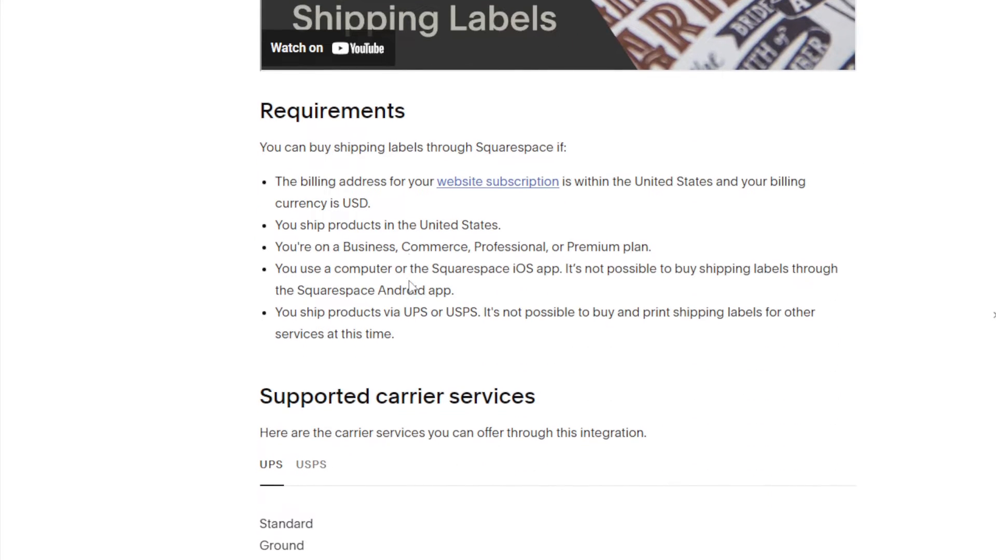
{"action": "scroll", "scroll_direction": "down", "scroll_amount": 3}
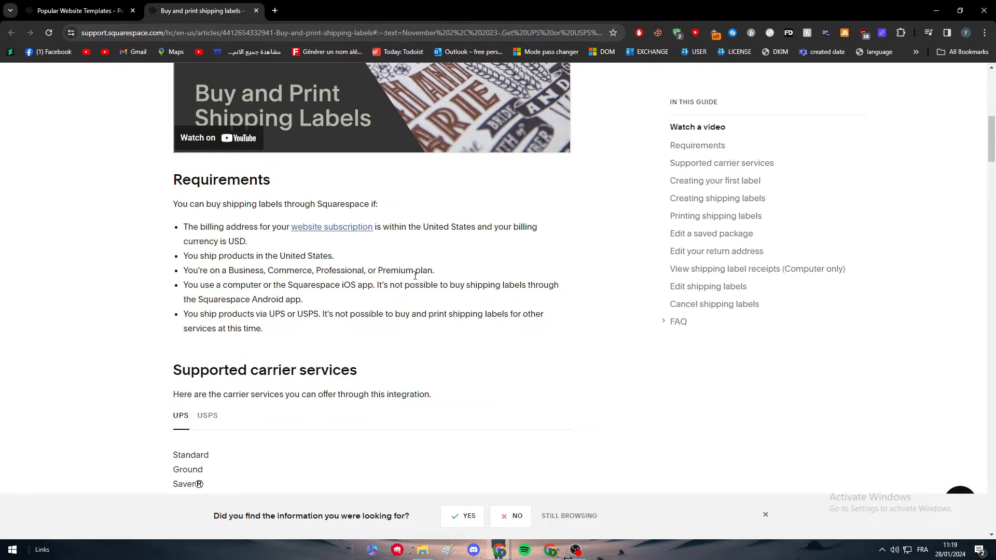
- Skip site goals and choose to build a custom template with Squarespace Blueprint
{"action": "left_click", "coordinate": [76, 11]}
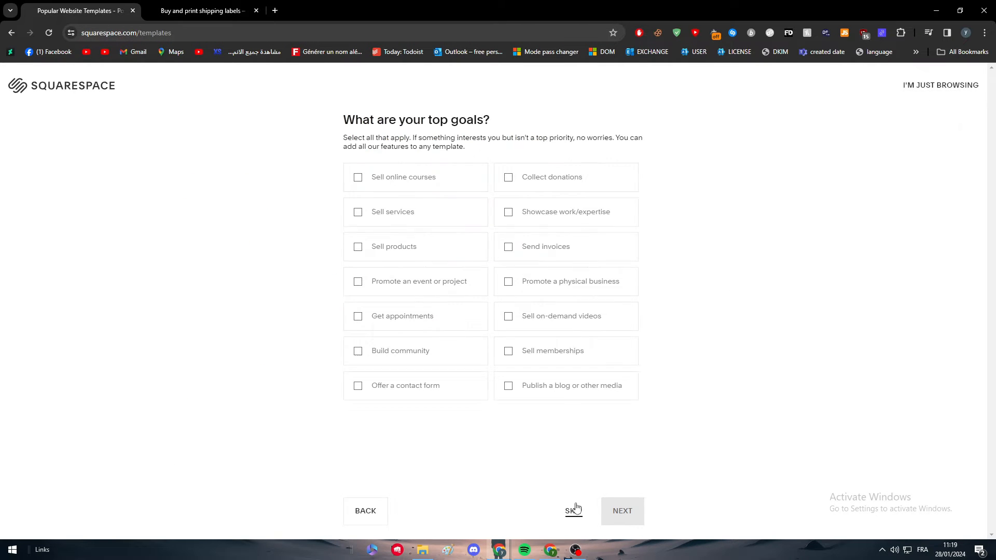
{"action": "left_click", "coordinate": [573, 511]}
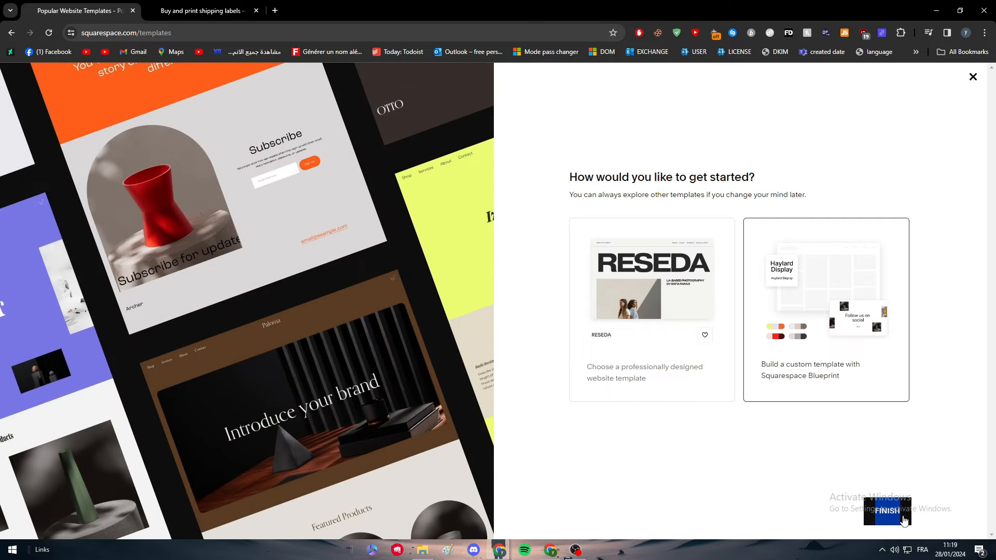
{"action": "left_click", "coordinate": [886, 512]}
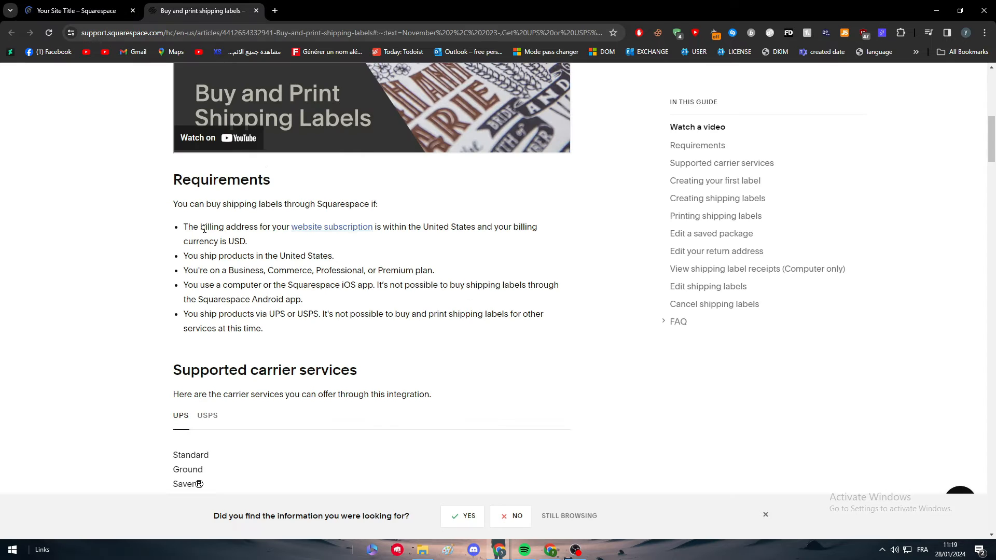
{"action": "left_click", "coordinate": [72, 10]}
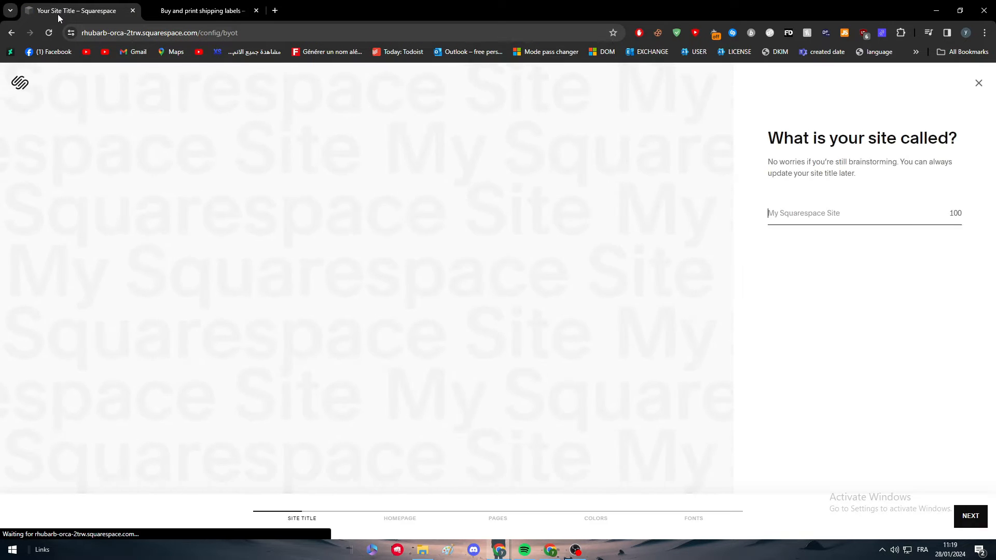
- Title the new site 'tutorial' and continue to the homepage step
{"action": "type", "text": "t"}
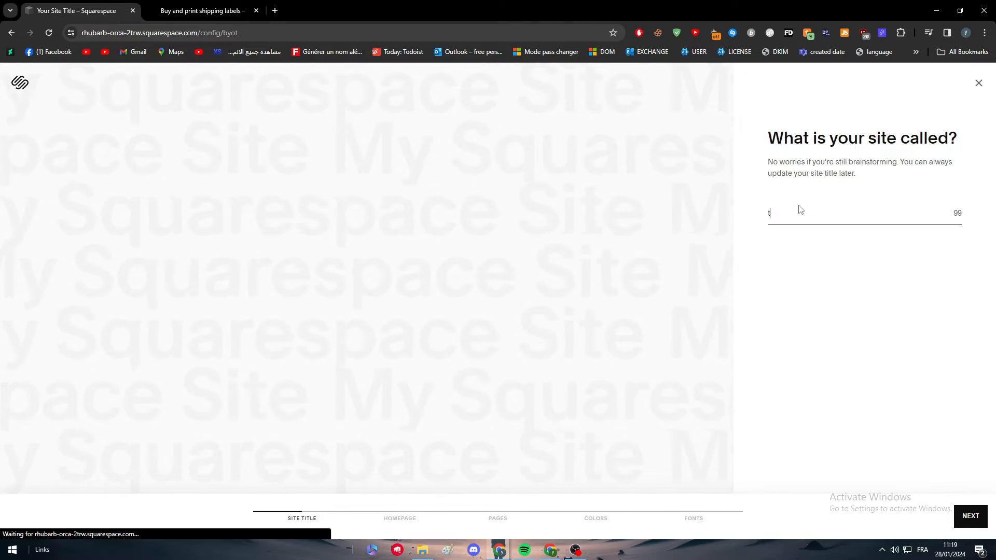
{"action": "type", "text": "tutorial"}
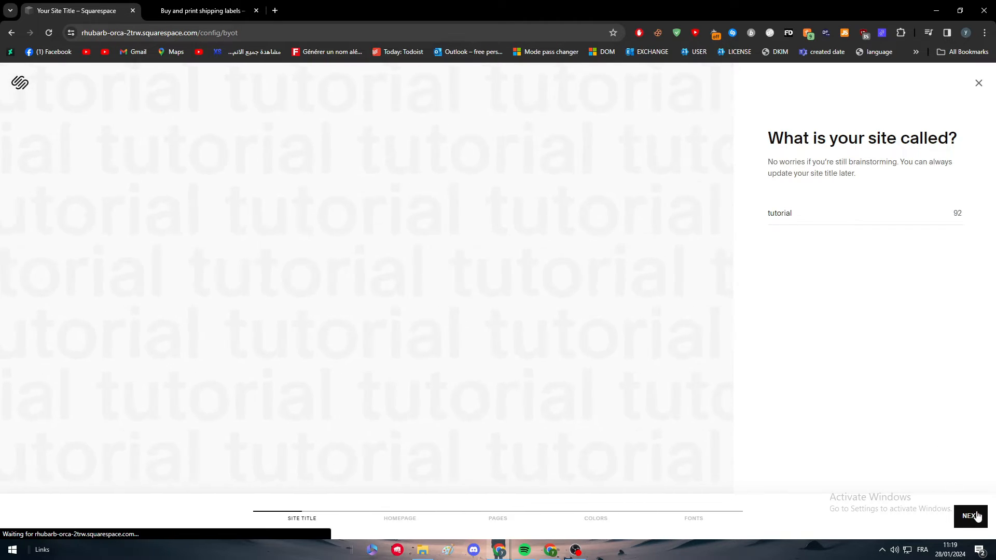
{"action": "left_click", "coordinate": [971, 516]}
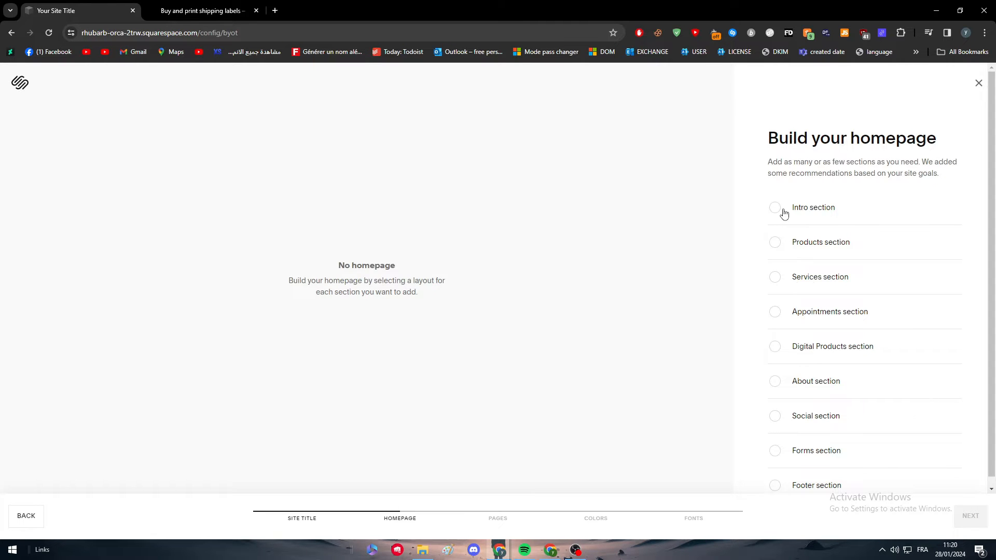
- Add an intro section, let the template generate, and dismiss the ready preview
{"action": "left_click", "coordinate": [970, 516]}
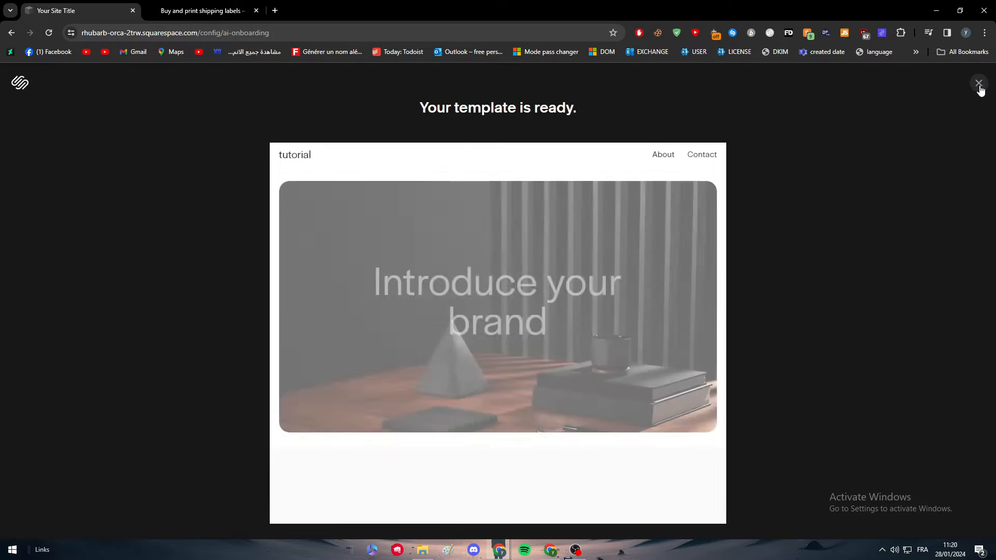
{"action": "left_click", "coordinate": [979, 83]}
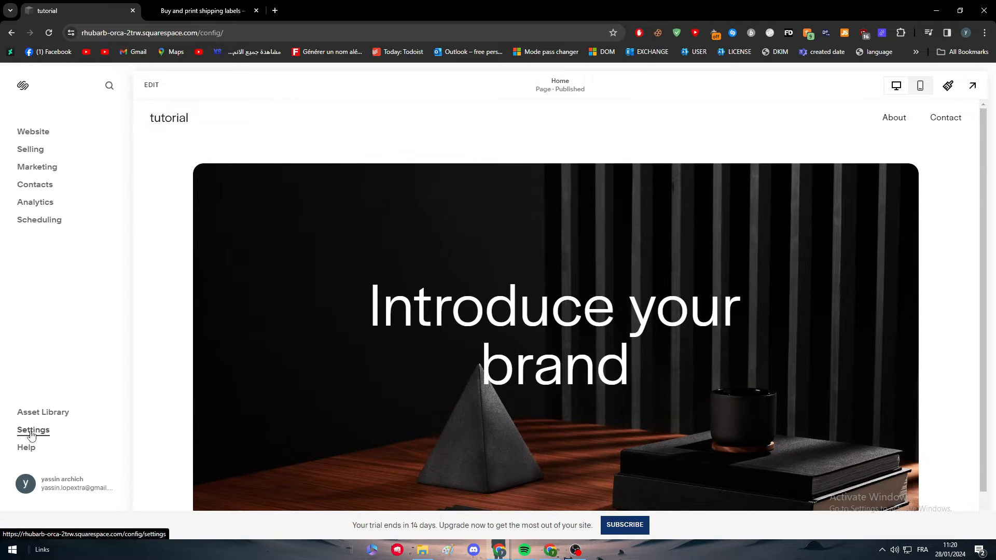
{"action": "left_click", "coordinate": [32, 430]}
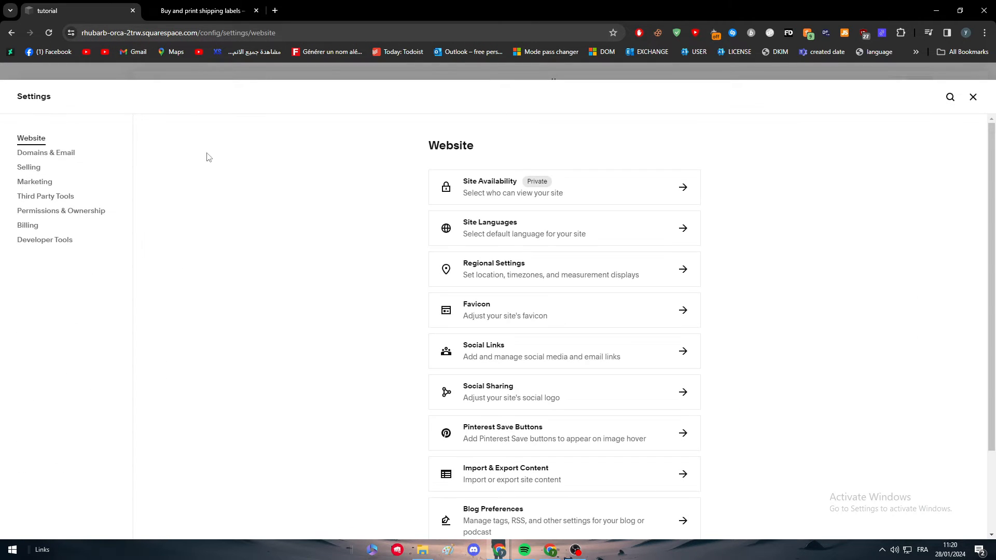
{"action": "mouse_move", "coordinate": [27, 226]}
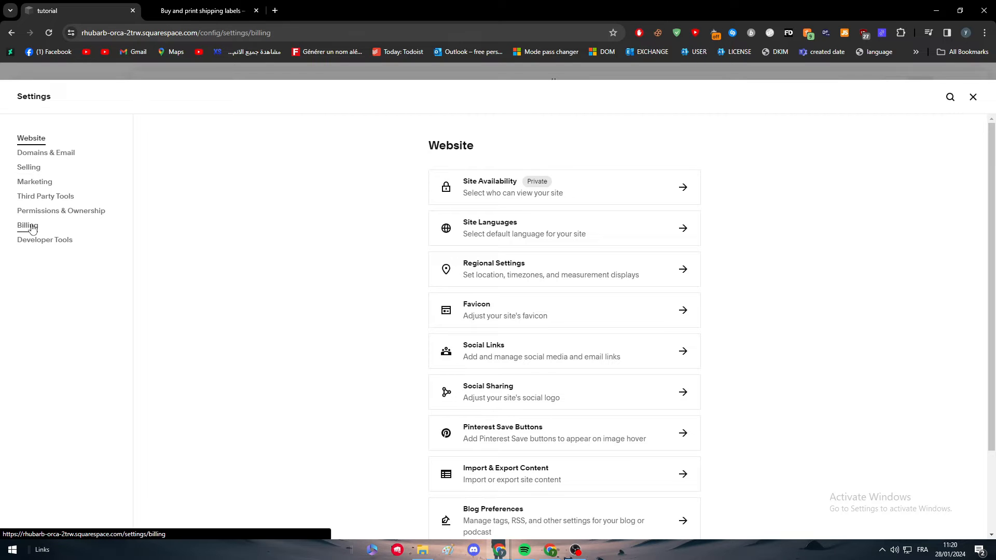
{"action": "left_click", "coordinate": [27, 226]}
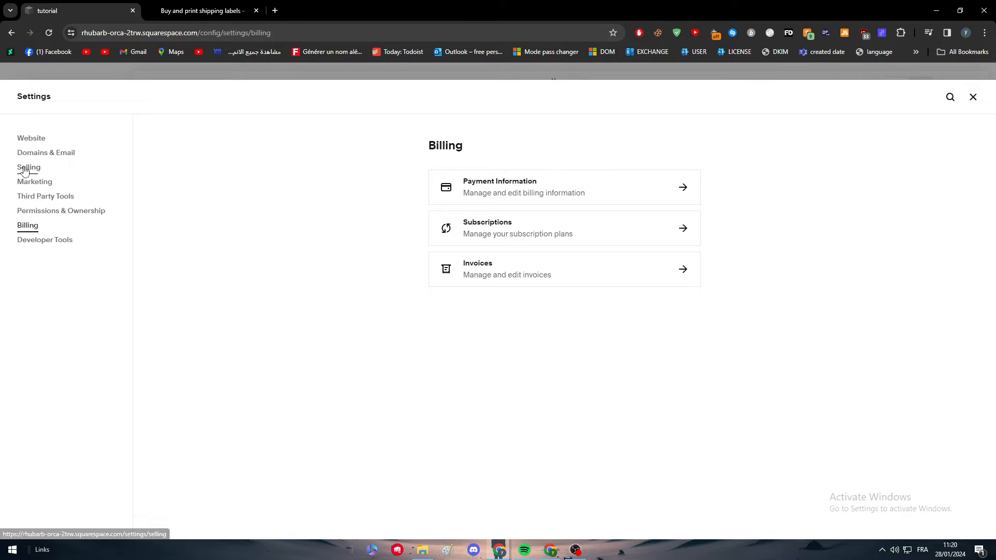
{"action": "left_click", "coordinate": [30, 167]}
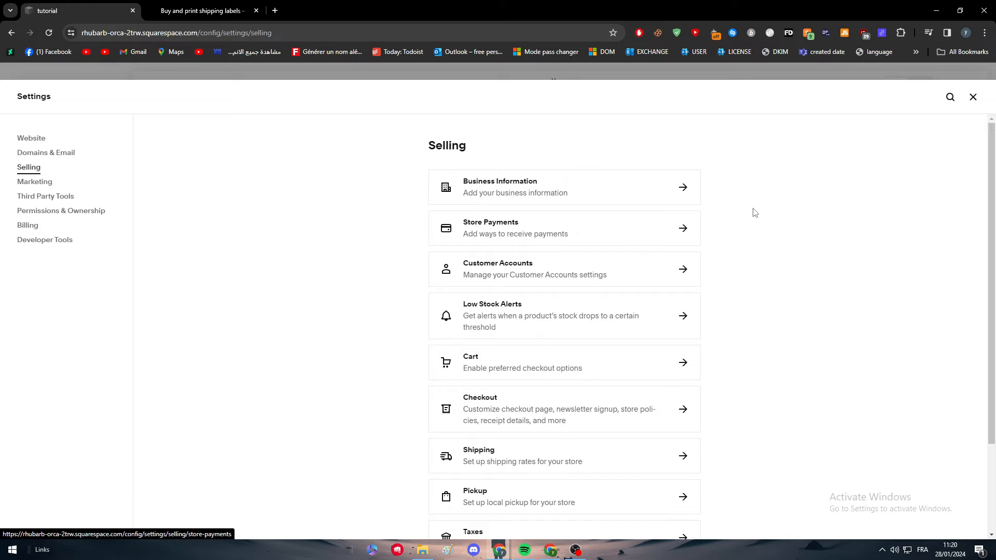
{"action": "scroll", "scroll_direction": "down", "scroll_amount": 3}
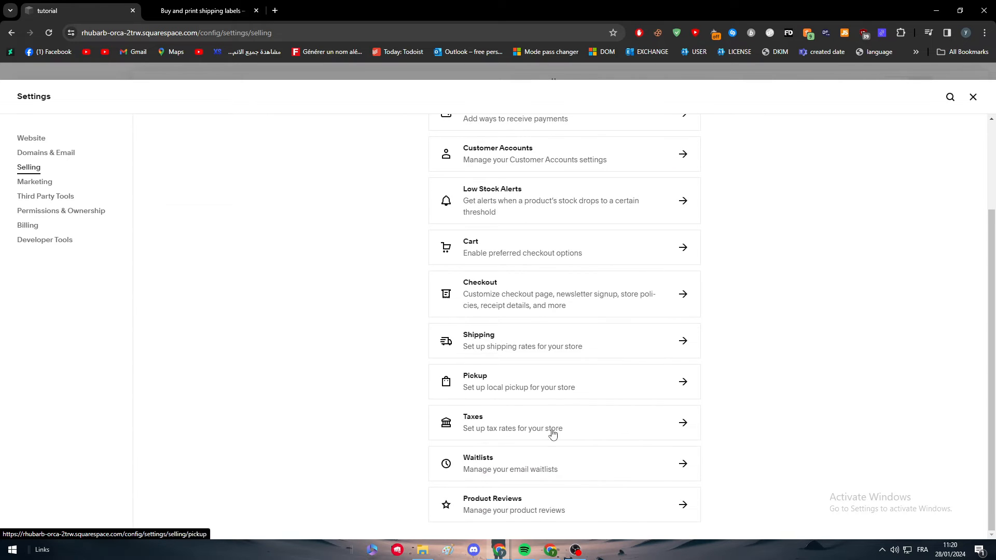
{"action": "scroll", "scroll_direction": "up", "scroll_amount": 3}
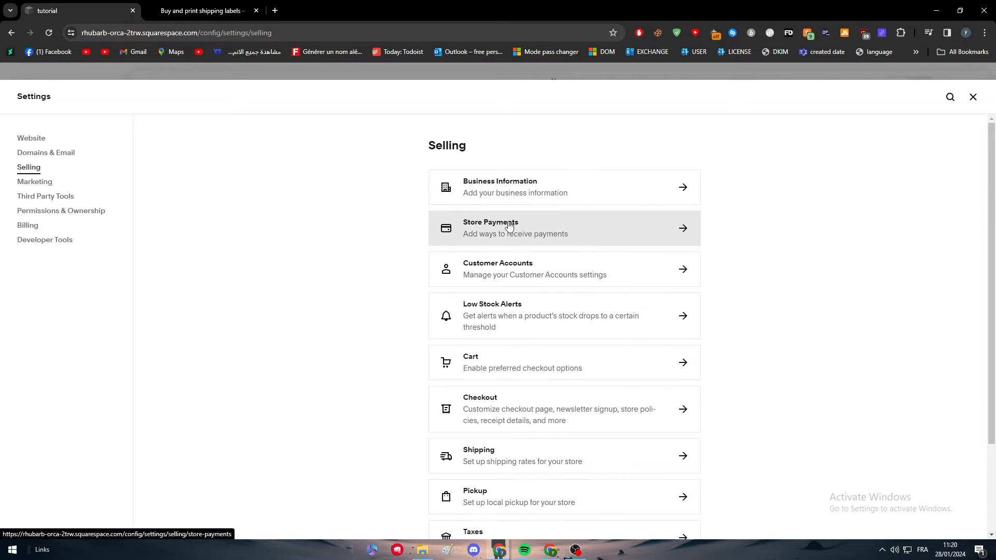
{"action": "left_click", "coordinate": [563, 187]}
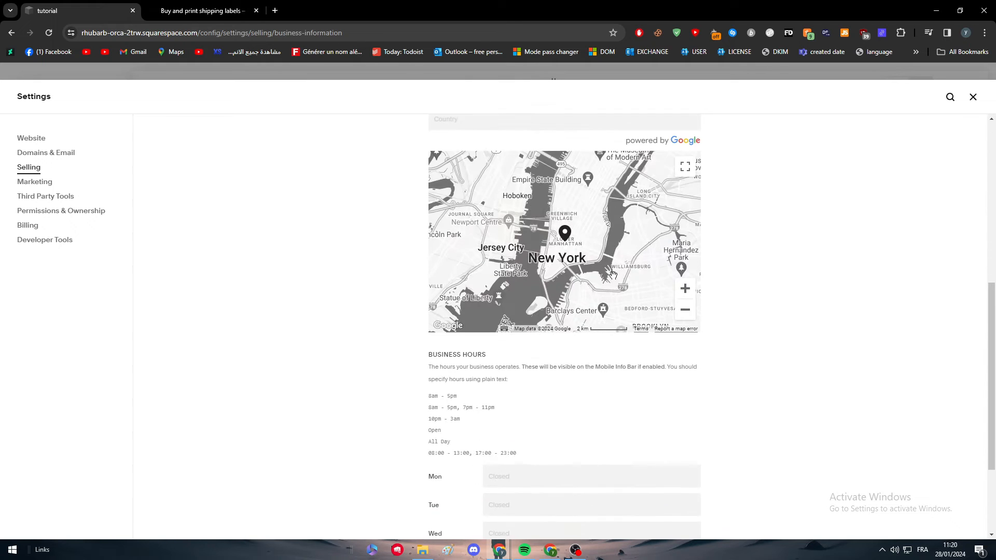
{"action": "scroll", "scroll_direction": "up", "scroll_amount": 3}
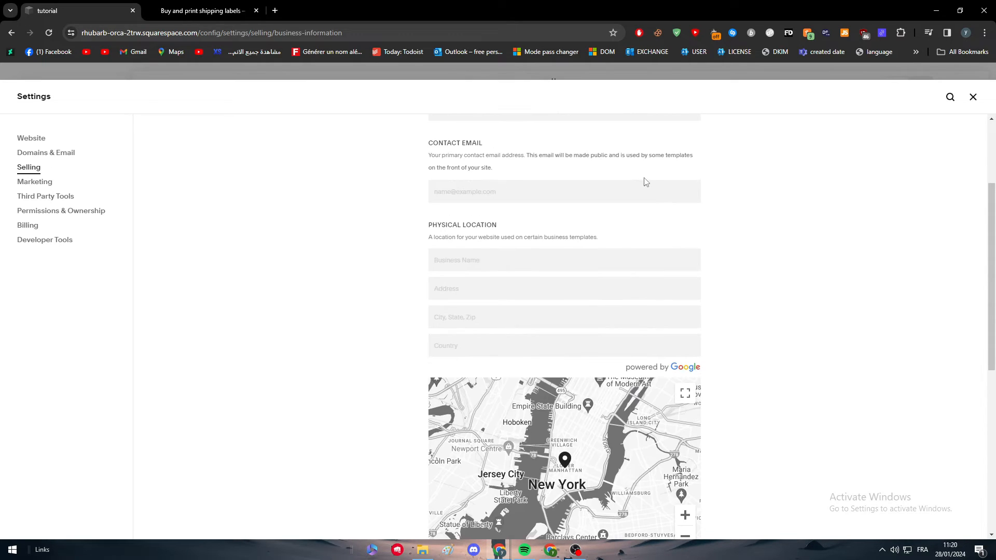
{"action": "scroll", "scroll_direction": "up", "scroll_amount": 3}
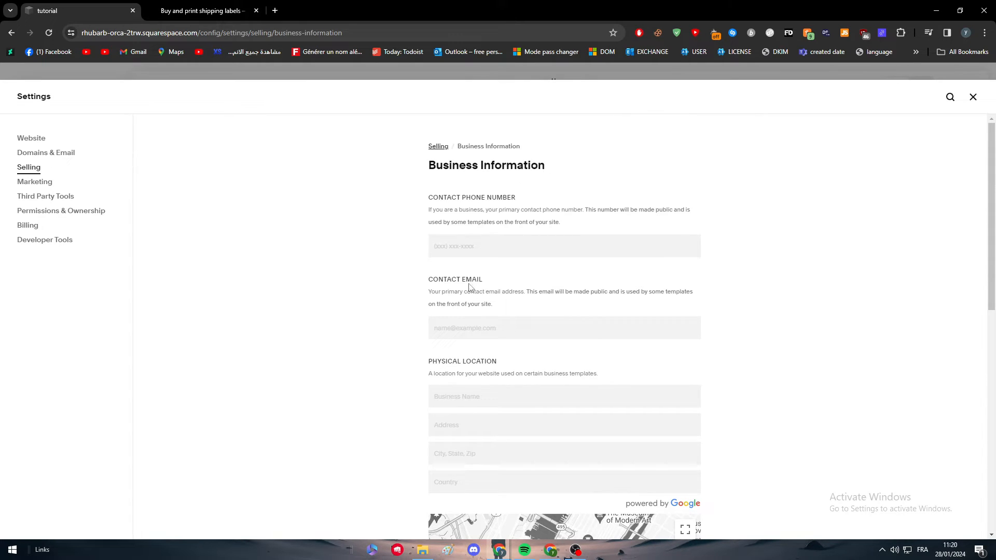
{"action": "mouse_move", "coordinate": [533, 162]}
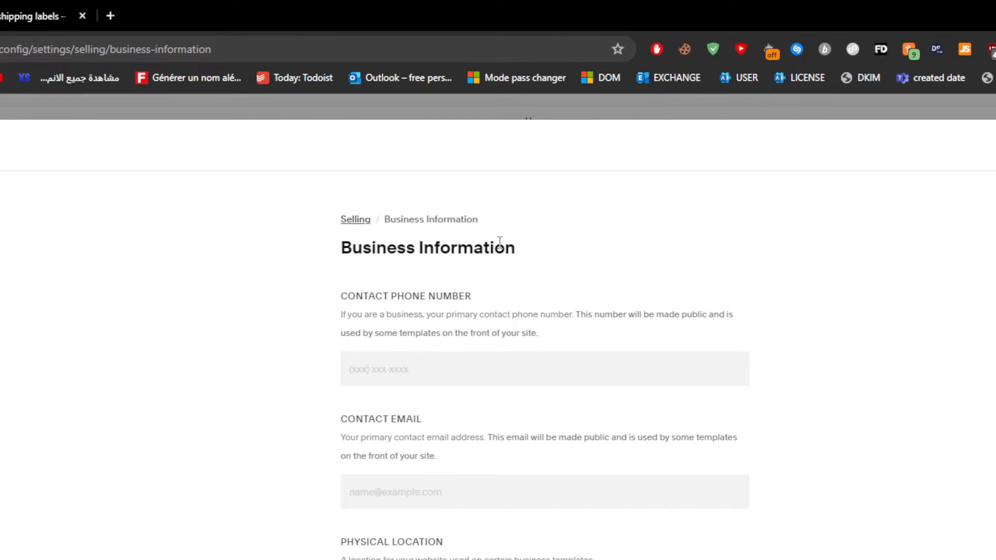
{"action": "left_click", "coordinate": [29, 167]}
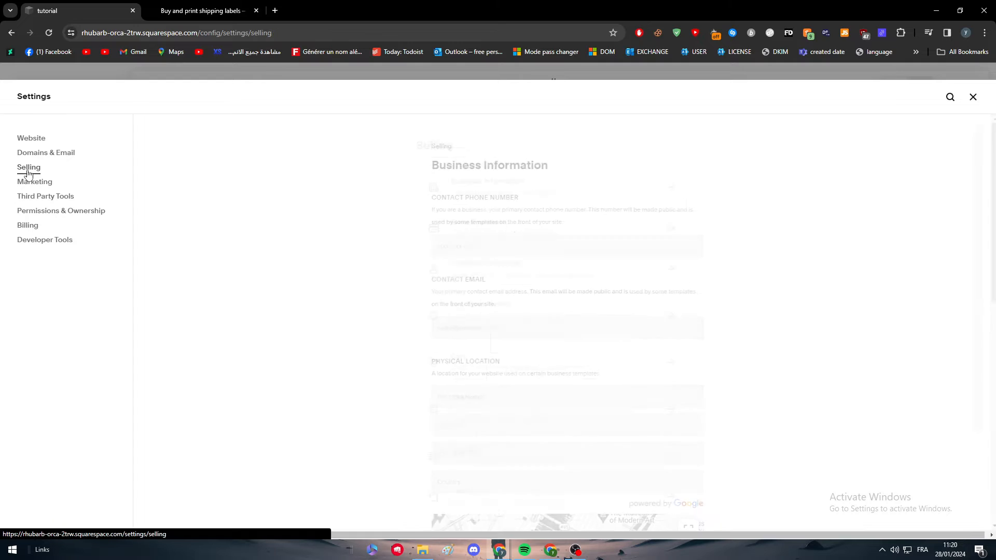
- Review Store Payments with Stripe, PayPal and Square processors, none connected, currency USD
{"action": "left_click", "coordinate": [29, 167]}
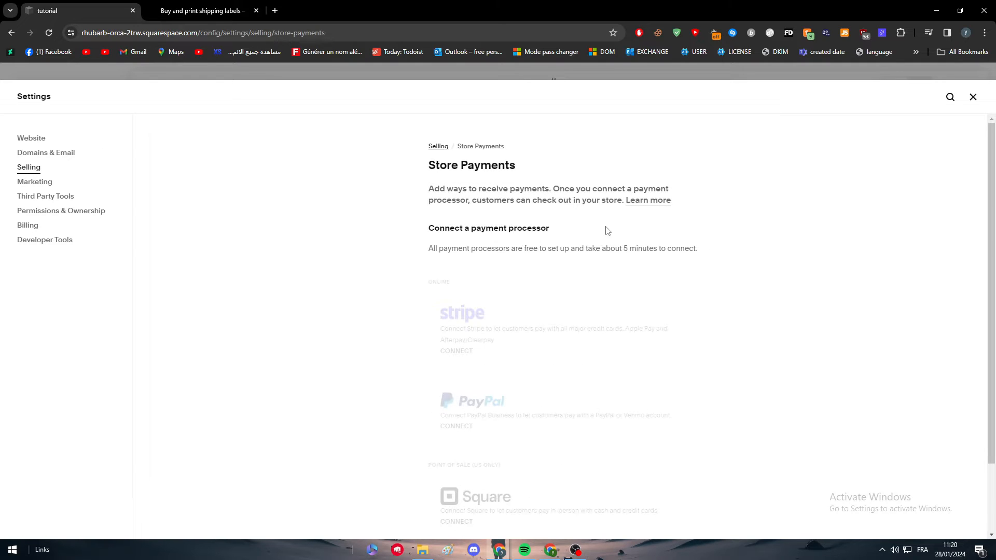
{"action": "scroll", "scroll_direction": "down", "scroll_amount": 3}
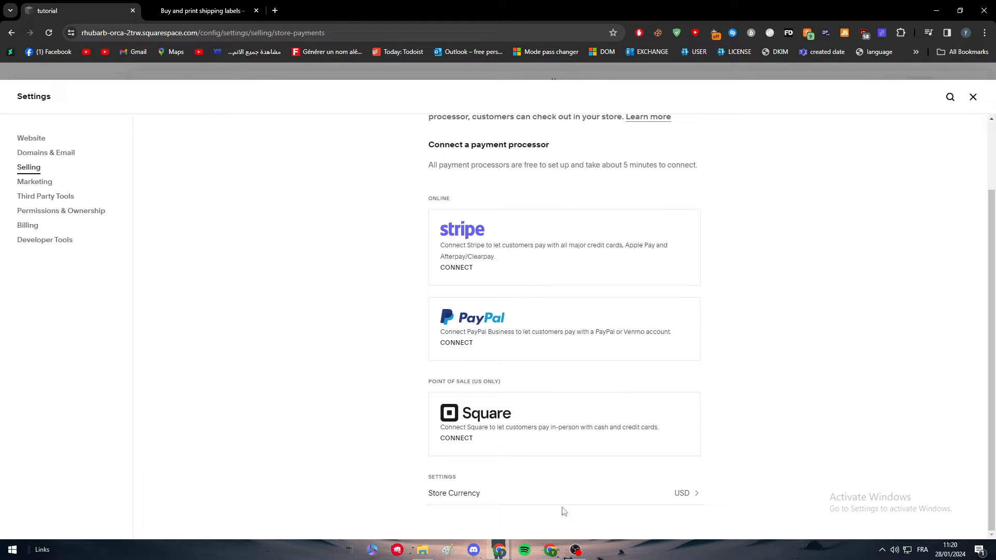
{"action": "mouse_move", "coordinate": [551, 509]}
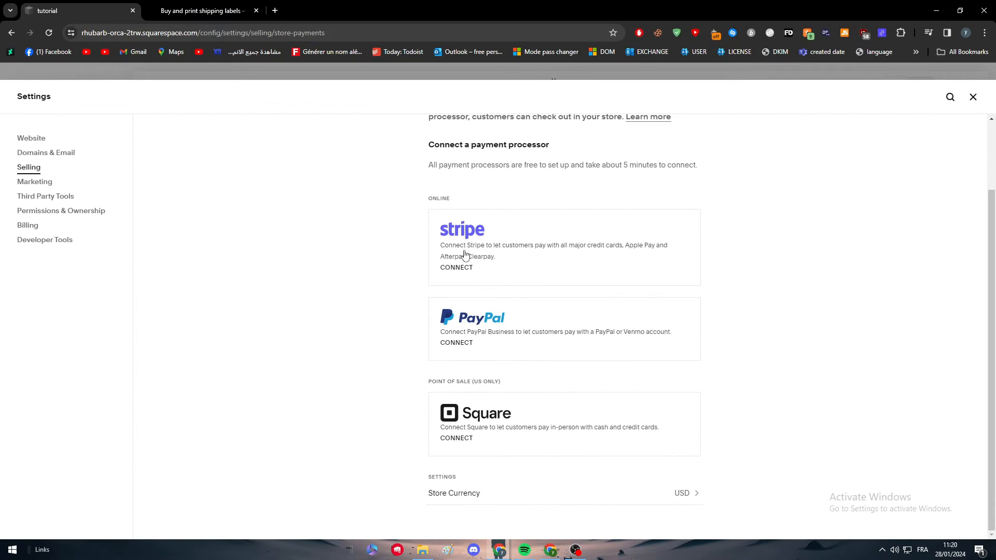
{"action": "mouse_move", "coordinate": [848, 369]}
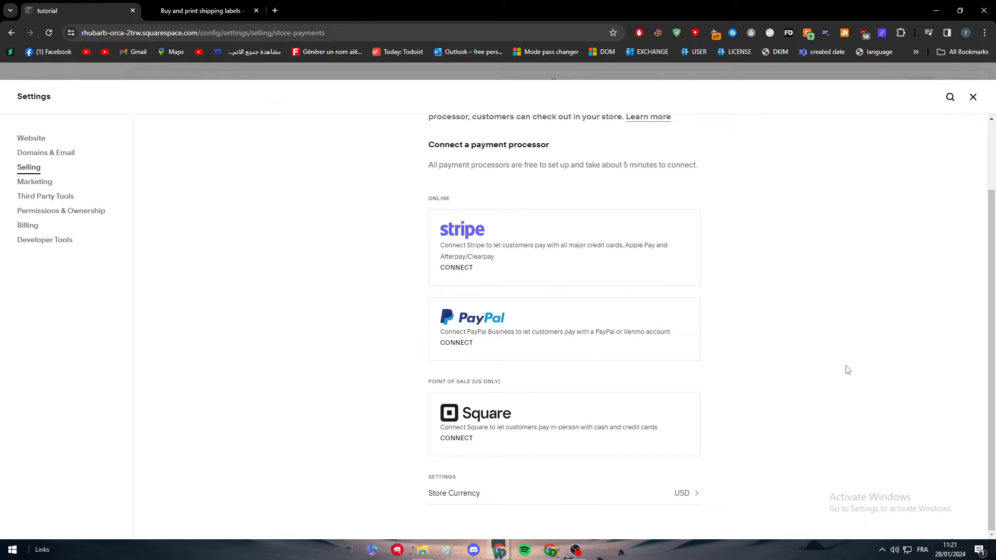
{"action": "mouse_move", "coordinate": [281, 344]}
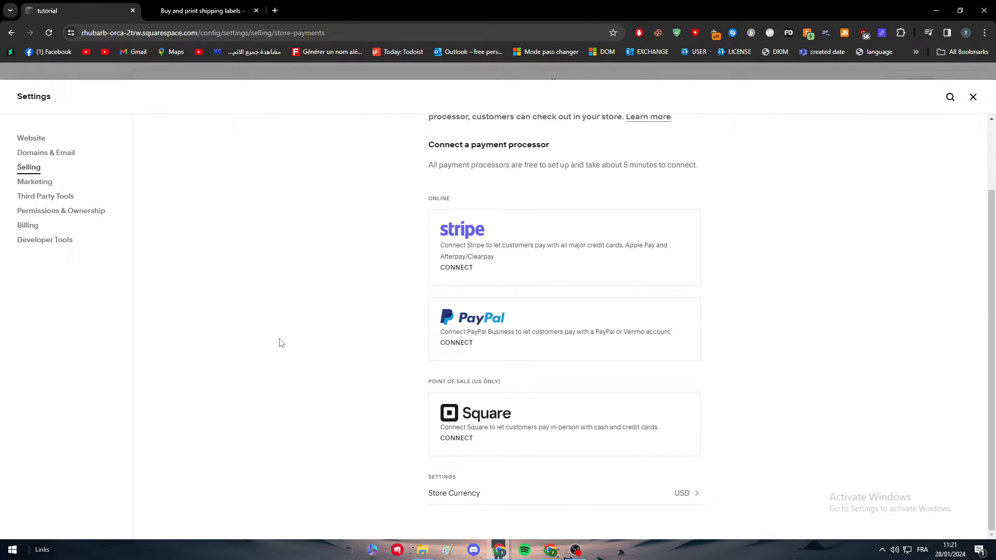
{"action": "scroll", "scroll_direction": "up", "scroll_amount": 3}
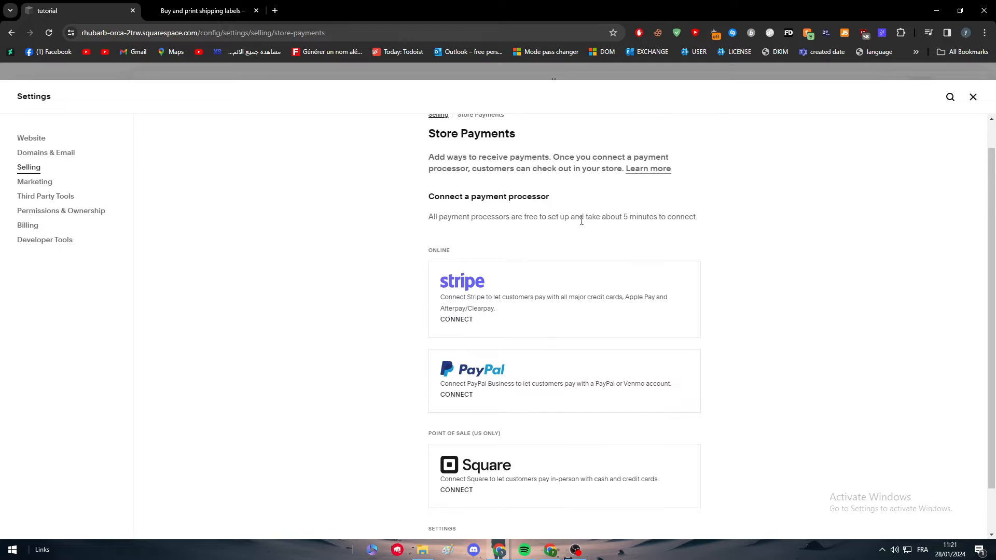
{"action": "scroll", "scroll_direction": "down", "scroll_amount": 3}
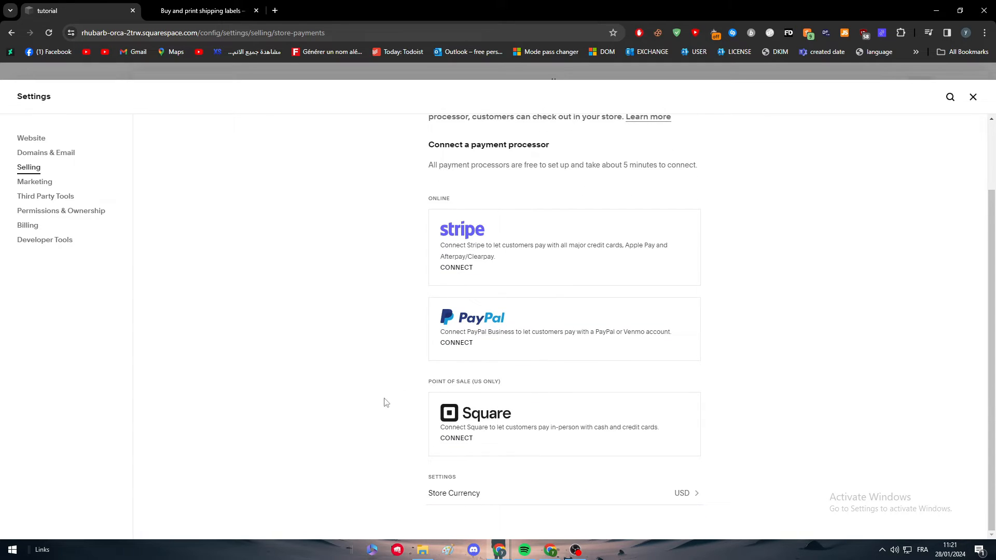
{"action": "scroll", "scroll_direction": "up", "scroll_amount": 3}
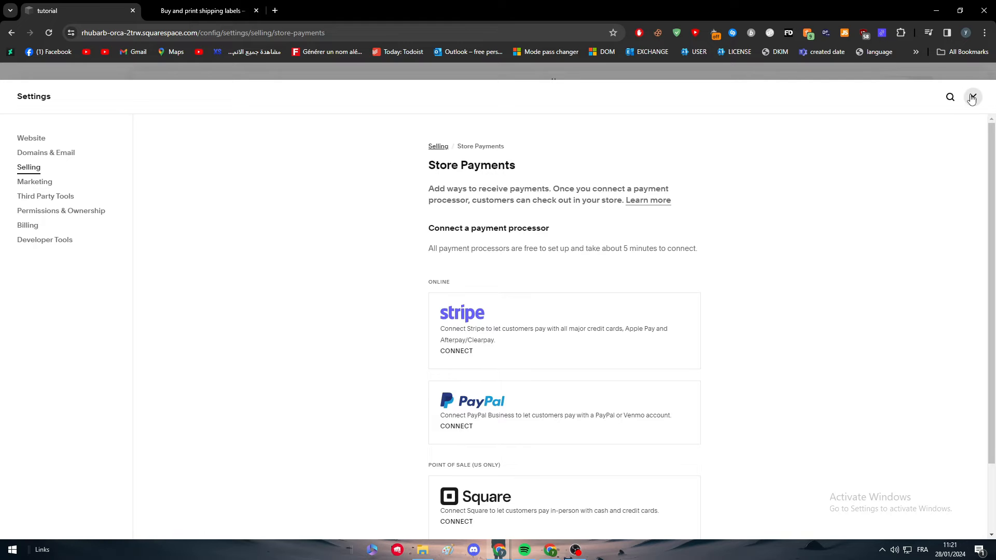
- Return to the shipping labels article's Requirements and Supported carrier services sections
{"action": "left_click", "coordinate": [202, 10]}
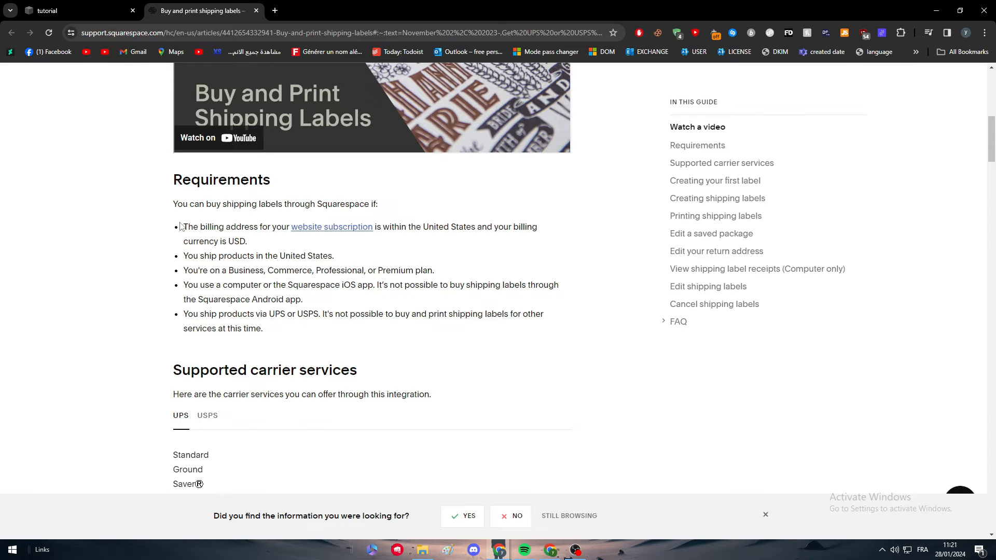
{"action": "mouse_move", "coordinate": [252, 267]}
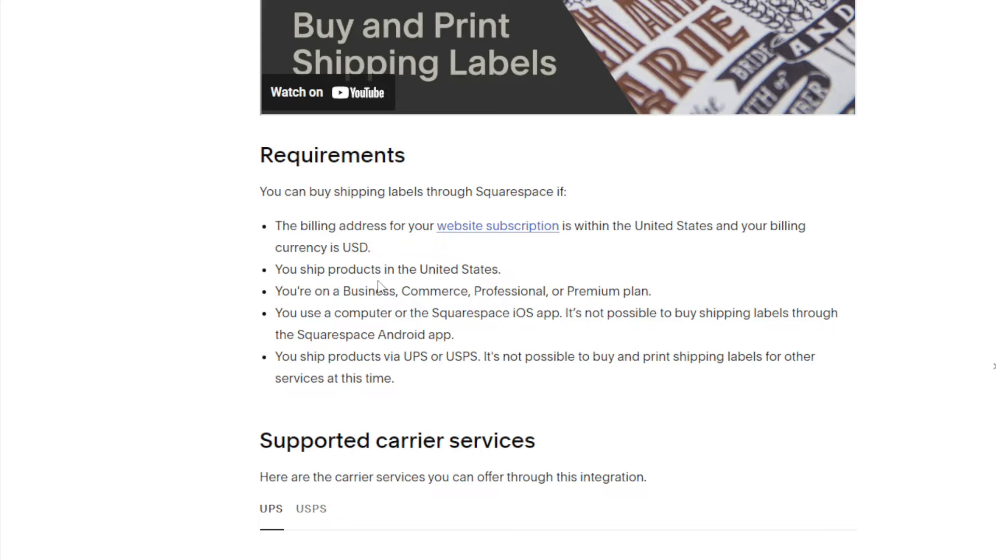
{"action": "scroll", "scroll_direction": "down", "scroll_amount": 3}
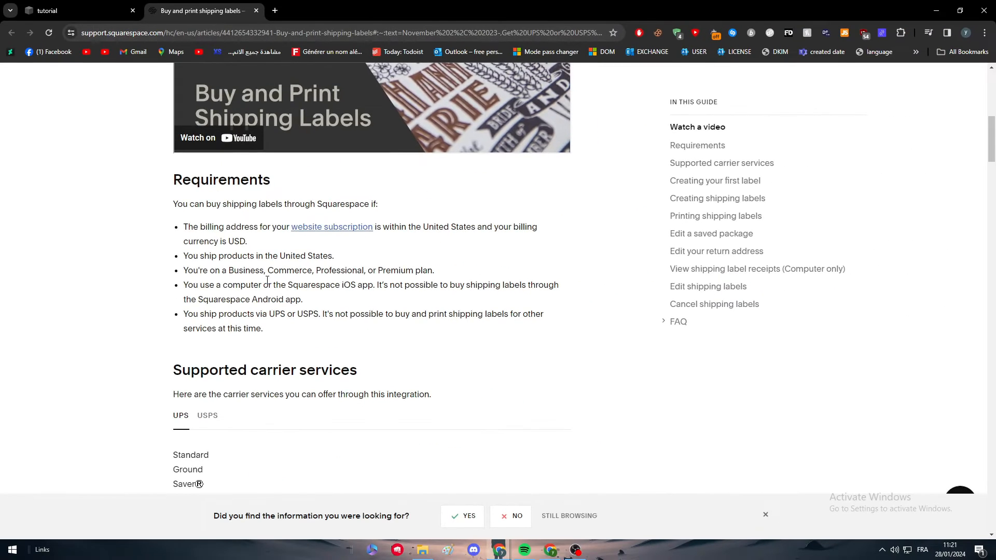
- Return to the tutorial site's Site Availability settings showing it Private
{"action": "left_click", "coordinate": [76, 11]}
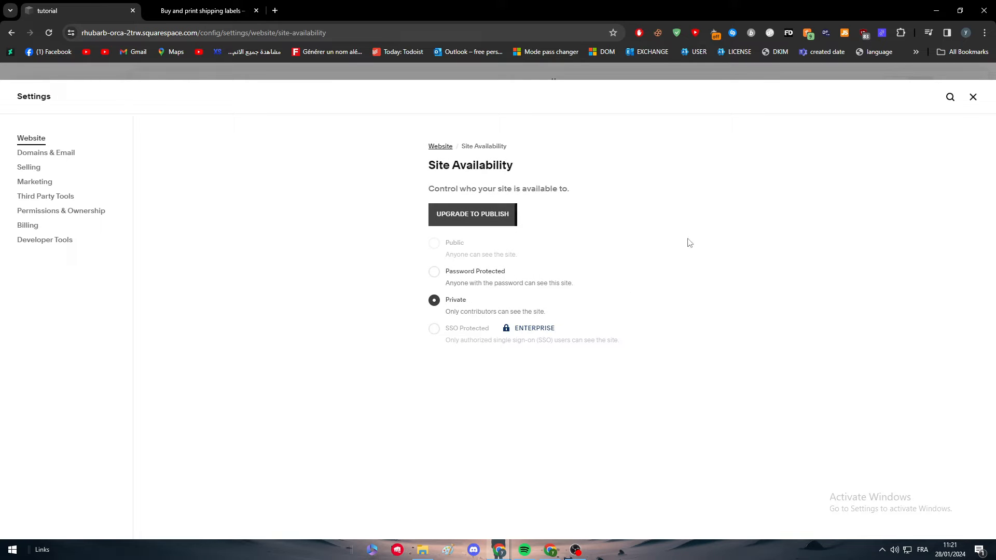
{"action": "mouse_move", "coordinate": [481, 214]}
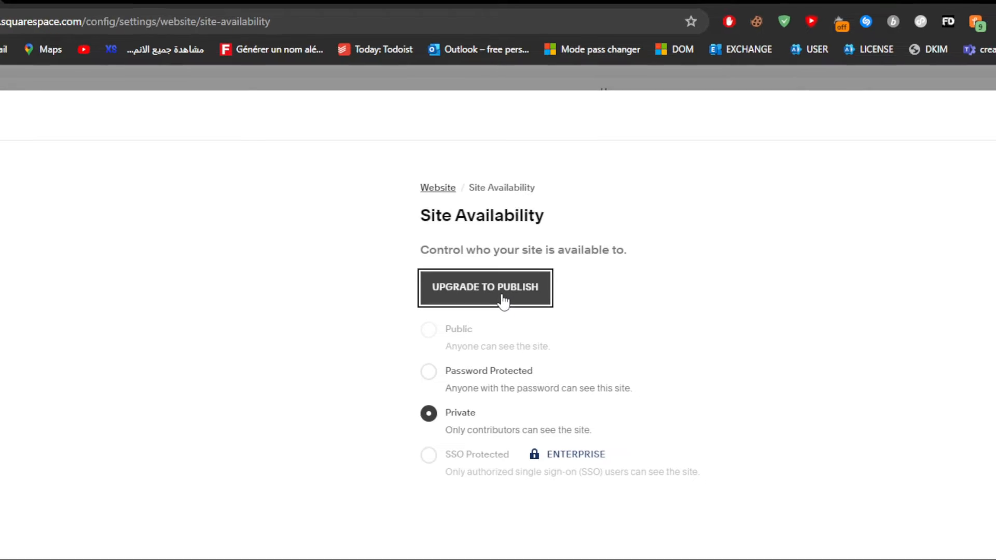
- View the Select a Plan page listing Personal, Business and Commerce plans required to publish
{"action": "left_click", "coordinate": [485, 288]}
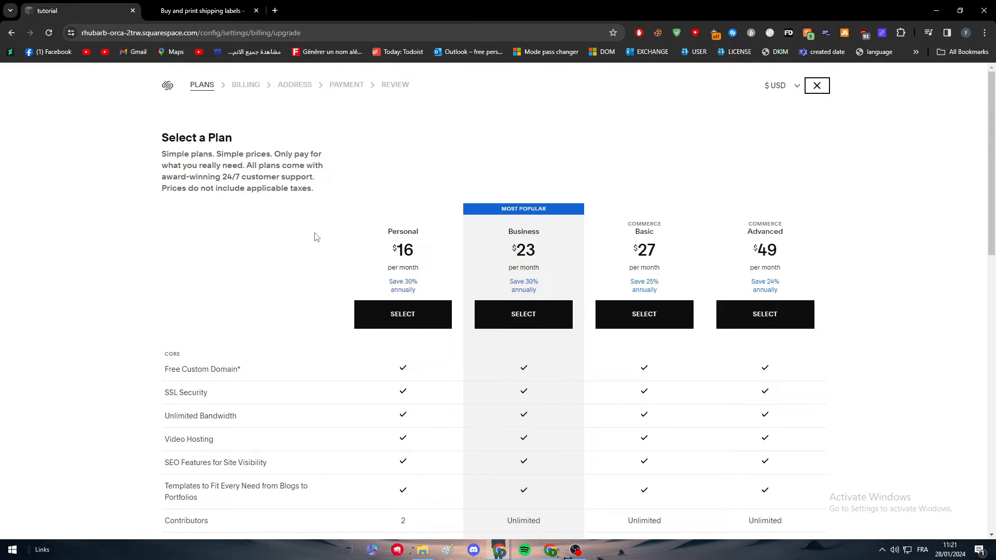
{"action": "mouse_move", "coordinate": [873, 228]}
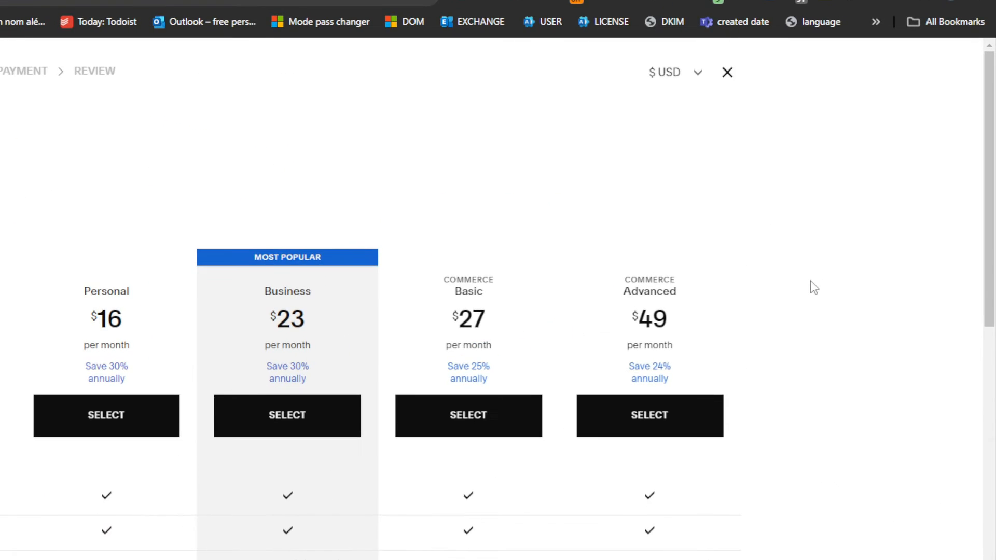
{"action": "scroll", "scroll_direction": "up", "scroll_amount": 3}
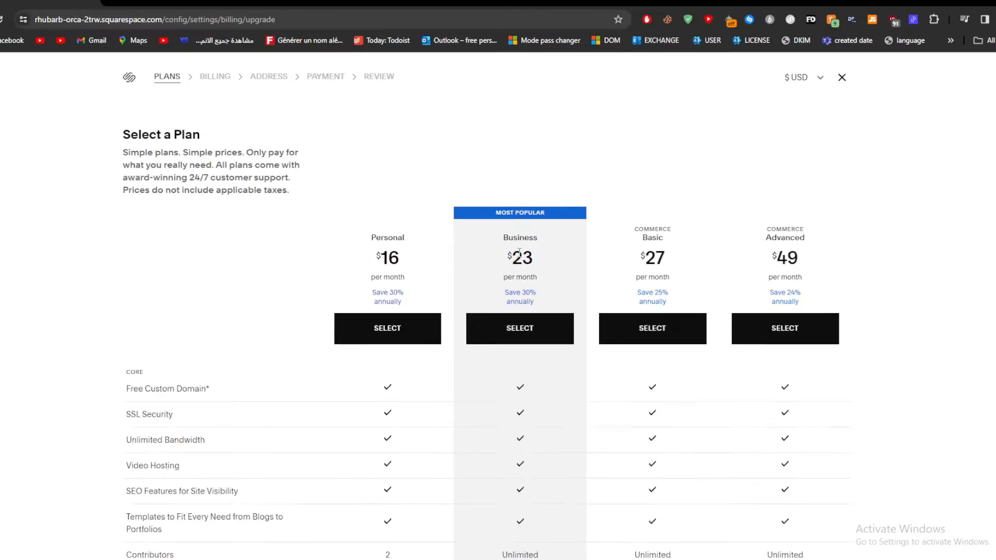
{"action": "left_click", "coordinate": [199, 10]}
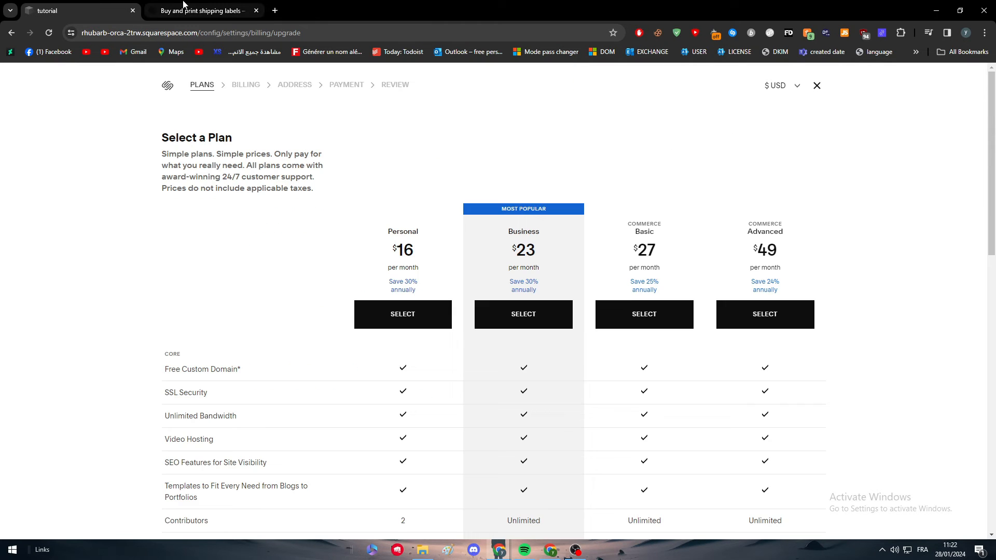
- Scroll the article from Requirements down to the UPS list under Supported carrier services
{"action": "left_click", "coordinate": [200, 10]}
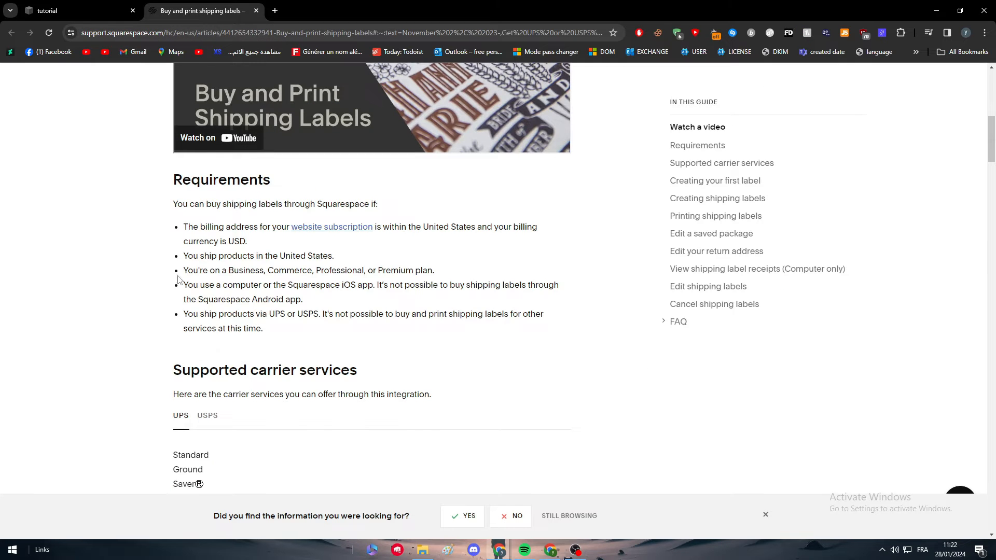
{"action": "scroll", "scroll_direction": "down", "scroll_amount": 3}
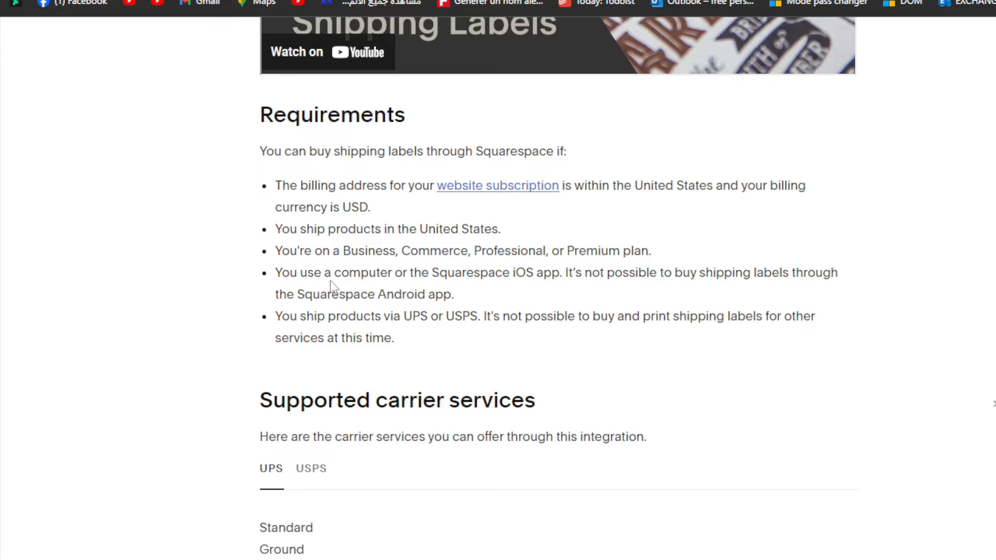
{"action": "scroll", "scroll_direction": "down", "scroll_amount": 3}
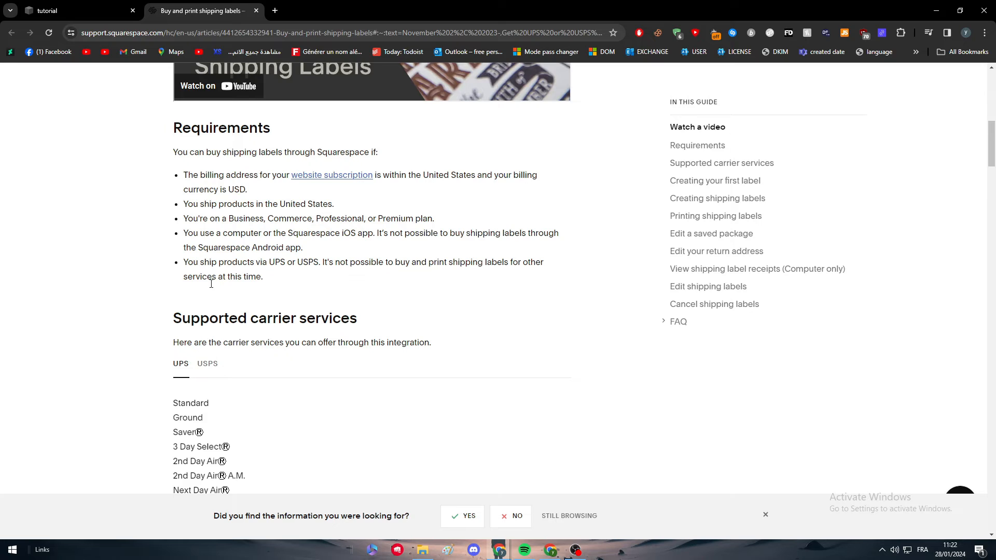
{"action": "scroll", "scroll_direction": "down", "scroll_amount": 3}
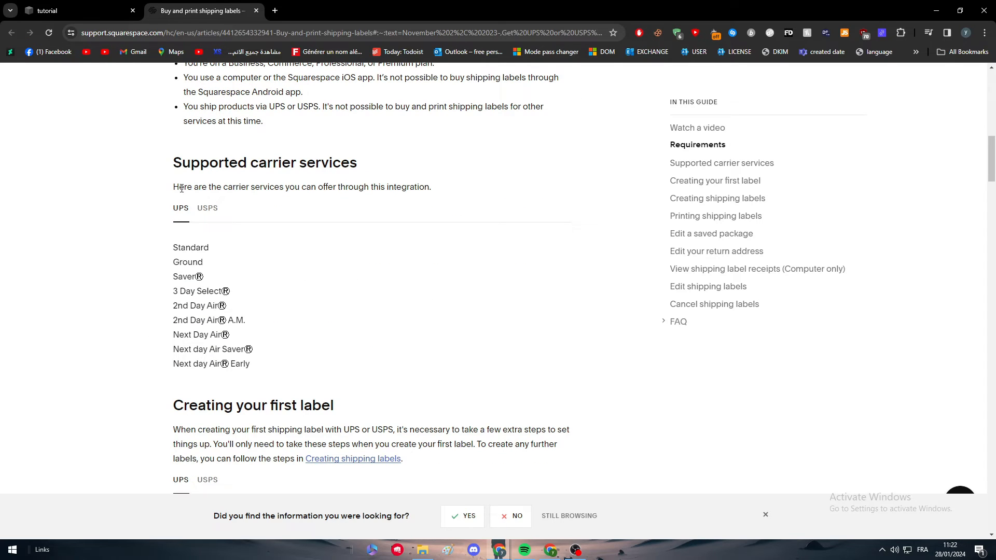
{"action": "mouse_move", "coordinate": [314, 262]}
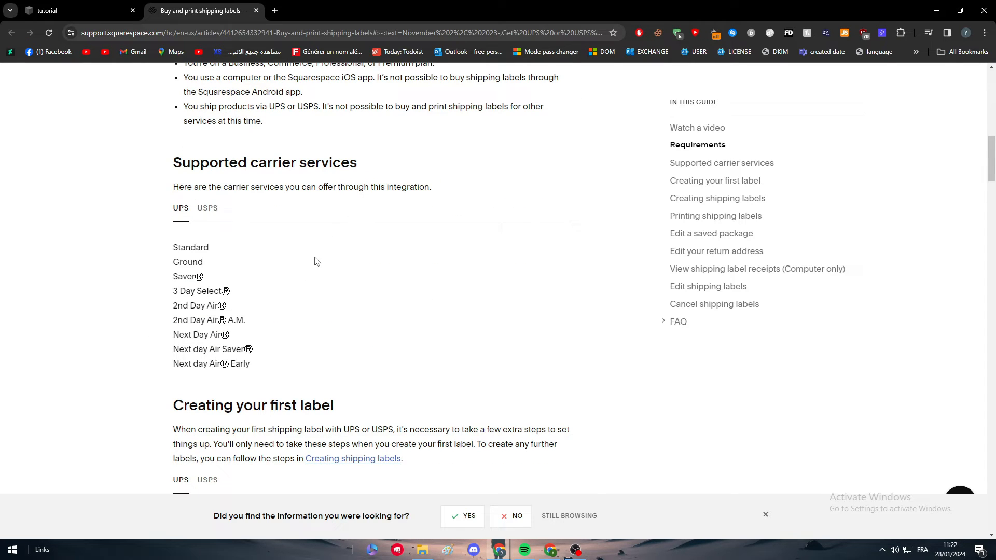
{"action": "scroll", "scroll_direction": "down", "scroll_amount": 3}
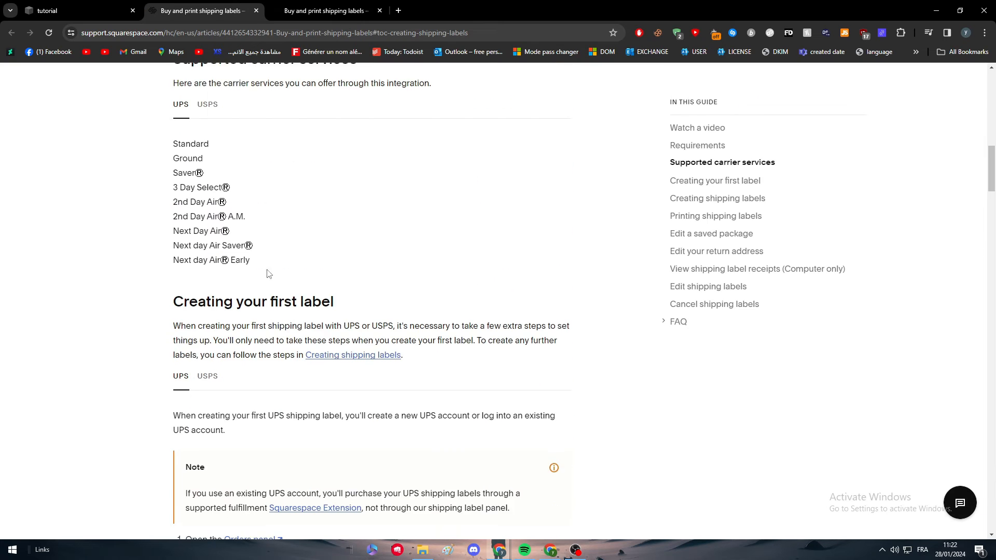
- From Creating your first label, open the Squarespace Extensions page, then return to the UPS steps
{"action": "scroll", "scroll_direction": "down", "scroll_amount": 3}
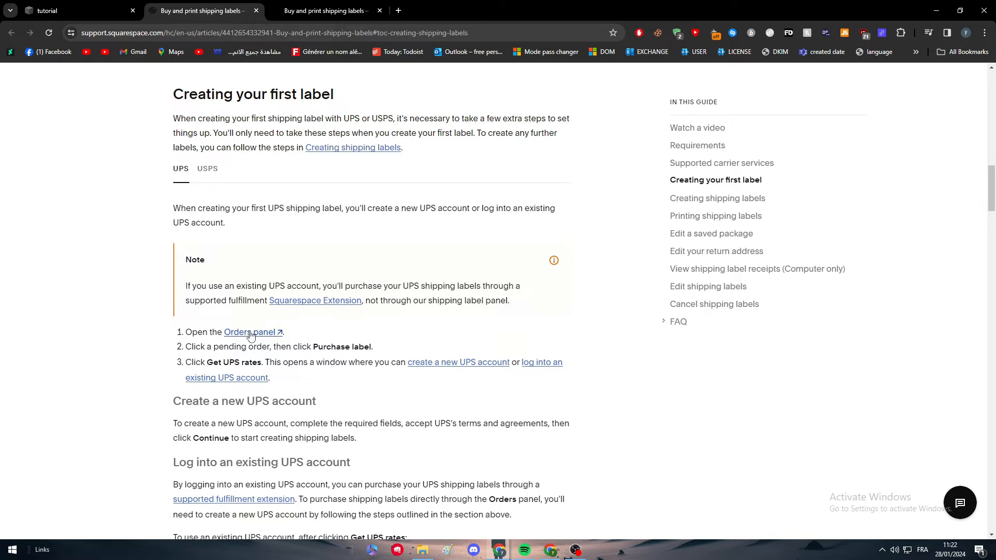
{"action": "mouse_move", "coordinate": [362, 323]}
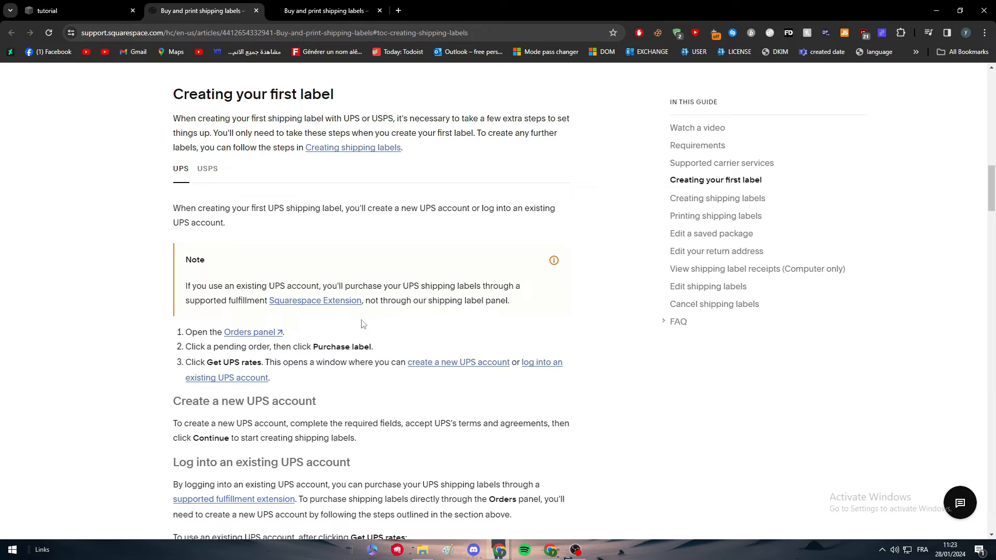
{"action": "mouse_move", "coordinate": [314, 301]}
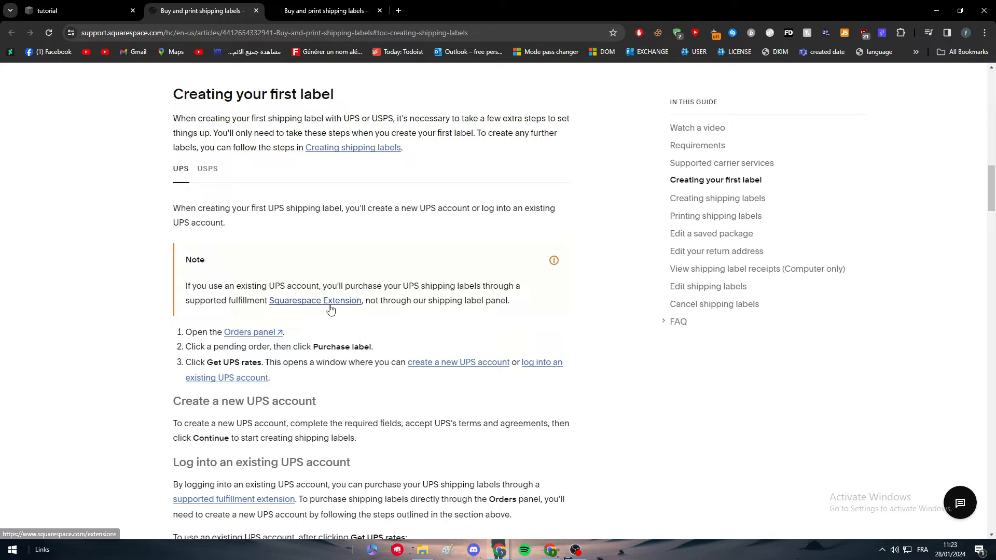
{"action": "left_click", "coordinate": [315, 301]}
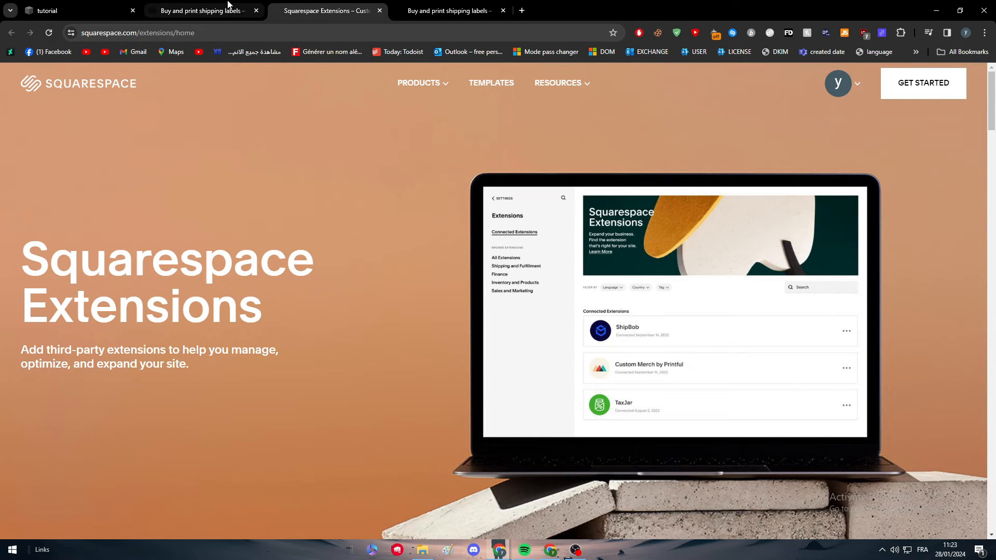
{"action": "left_click", "coordinate": [199, 11]}
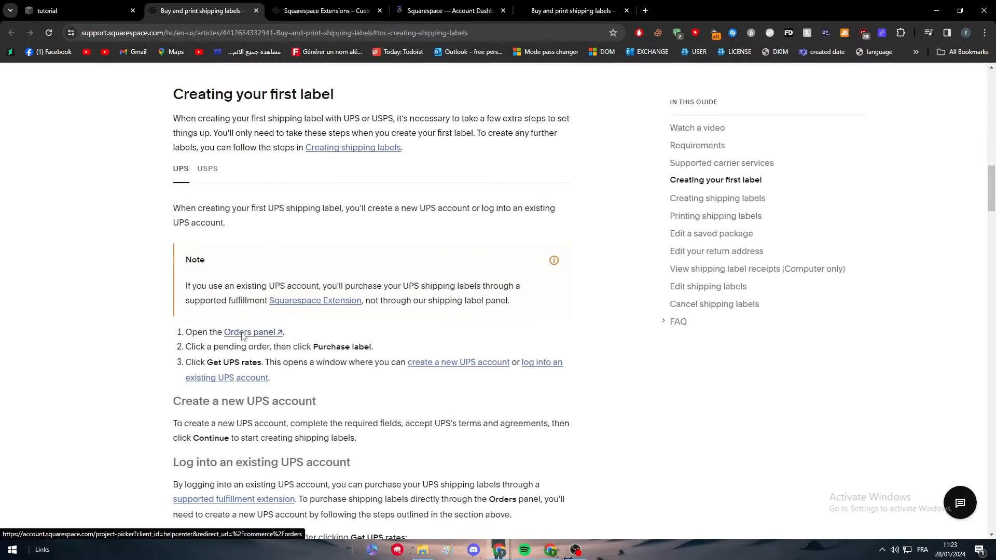
- Follow the Orders panel link, close the tutorial plan page, and return to the site picker
{"action": "left_click", "coordinate": [251, 332]}
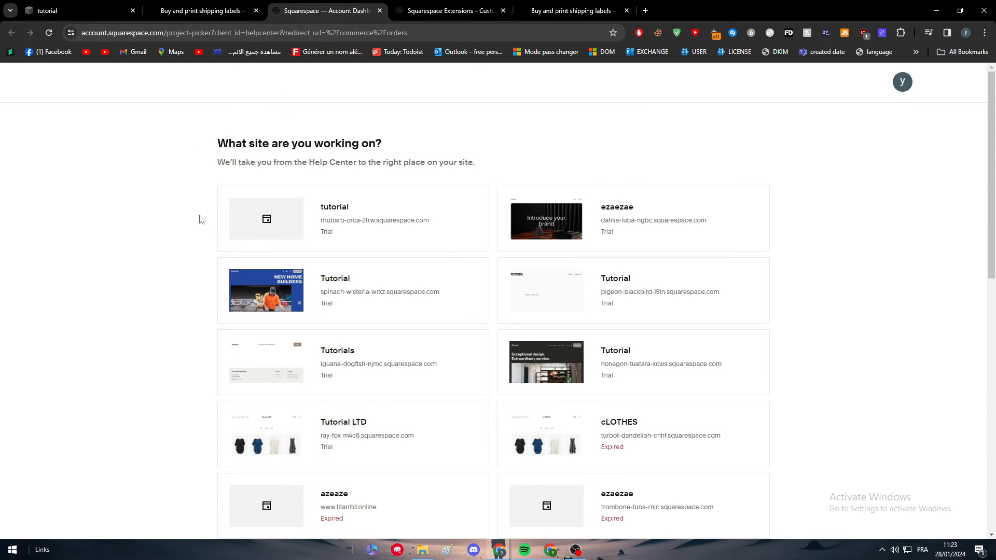
{"action": "mouse_move", "coordinate": [418, 161]}
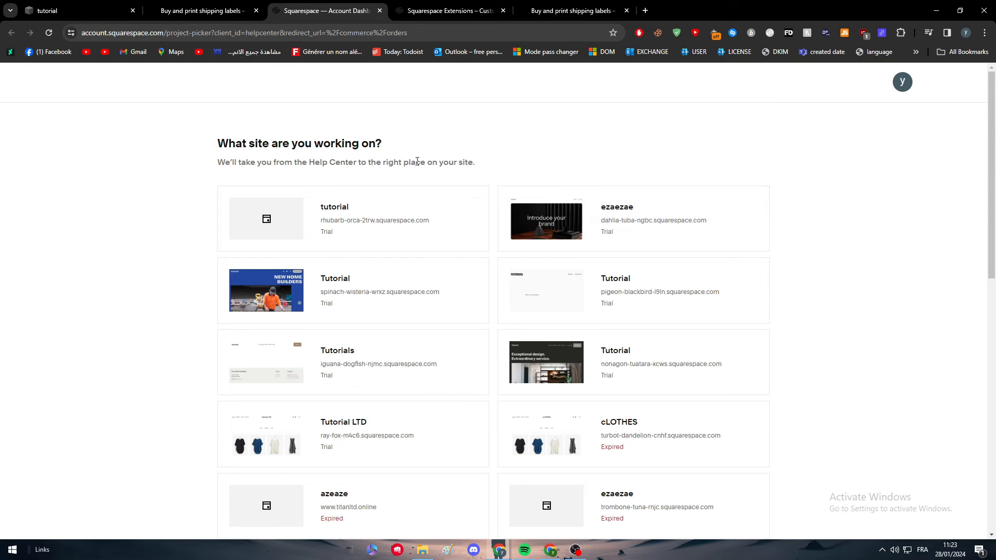
{"action": "left_click", "coordinate": [334, 219]}
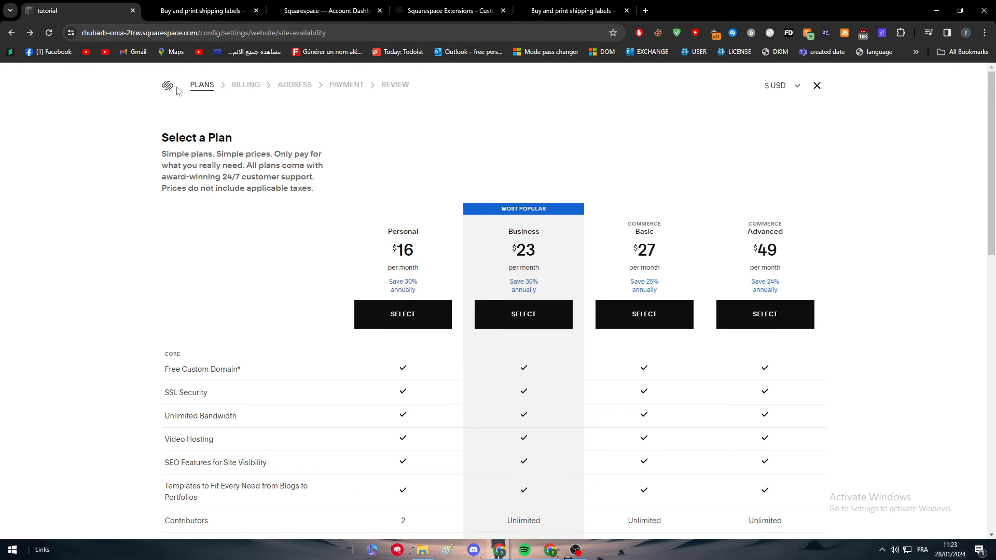
{"action": "left_click", "coordinate": [818, 86]}
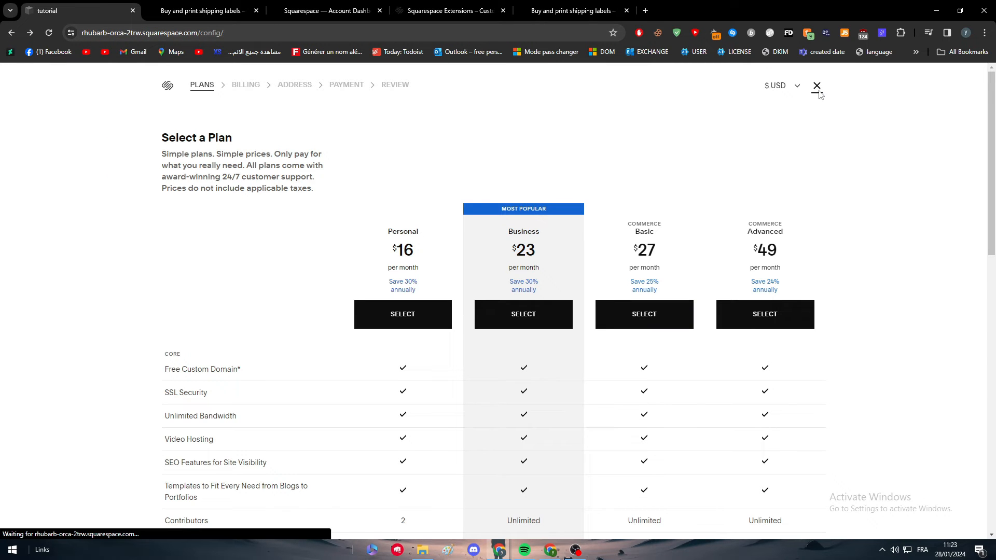
{"action": "left_click", "coordinate": [817, 86]}
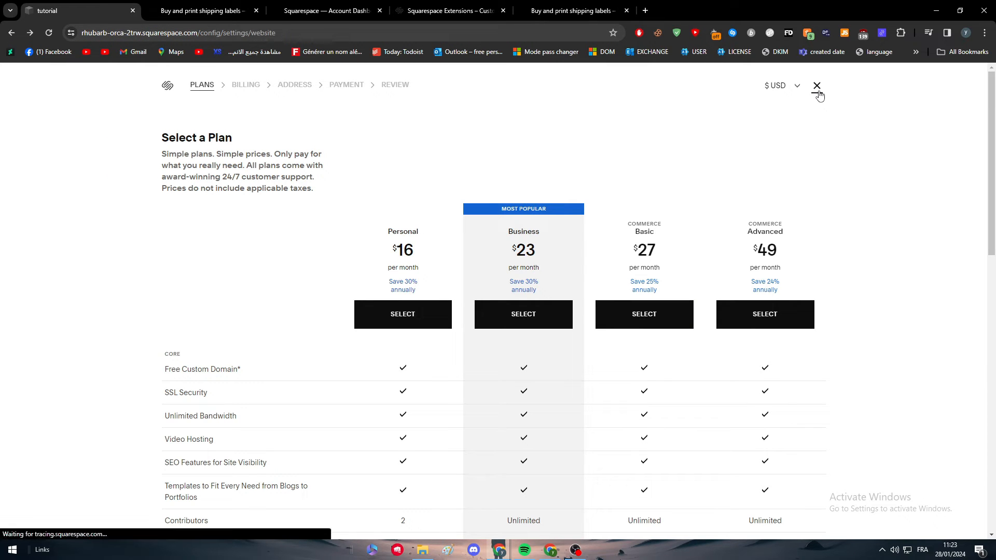
{"action": "left_click", "coordinate": [816, 85]}
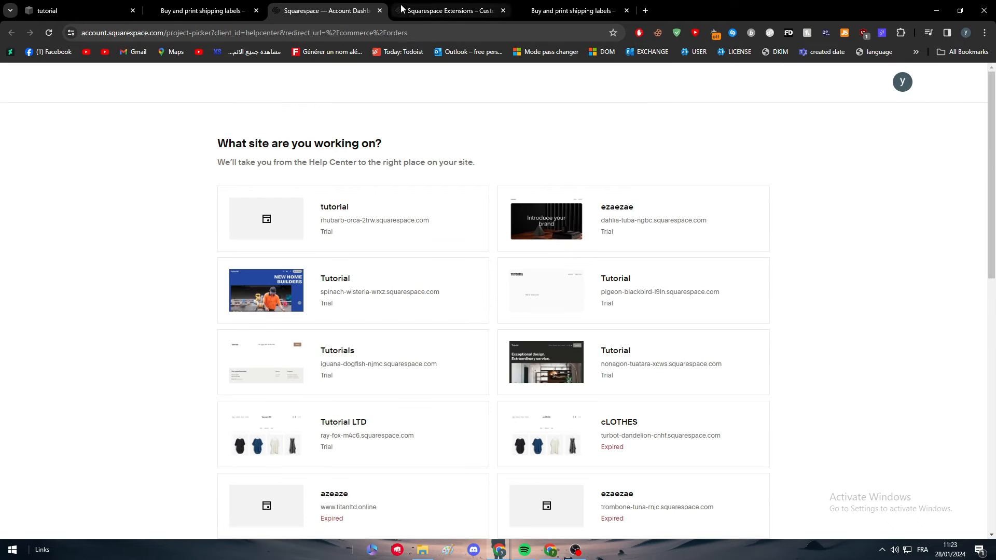
- View the tutorial site's Orders panel, checking the Pending and All Statuses views for orders
{"action": "left_click", "coordinate": [352, 219]}
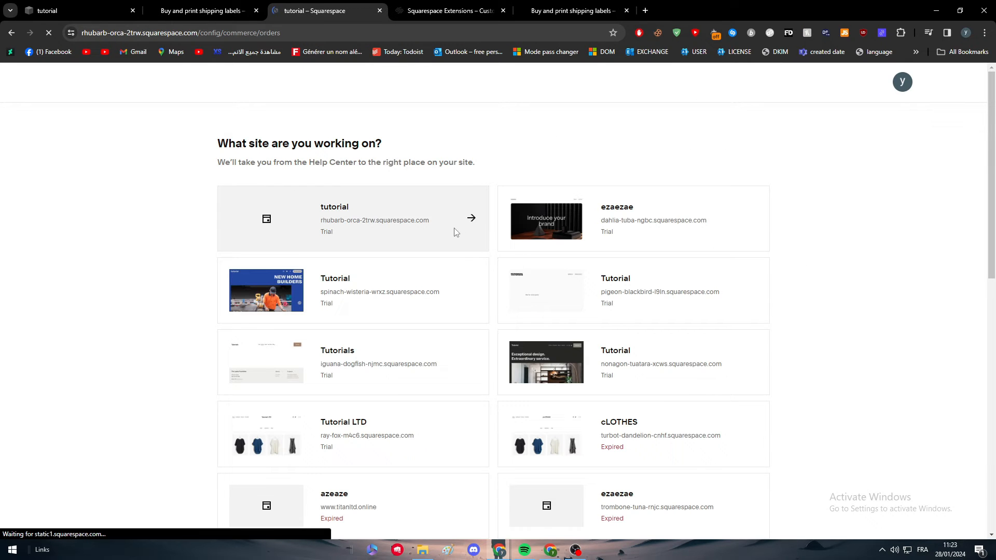
{"action": "left_click", "coordinate": [351, 219]}
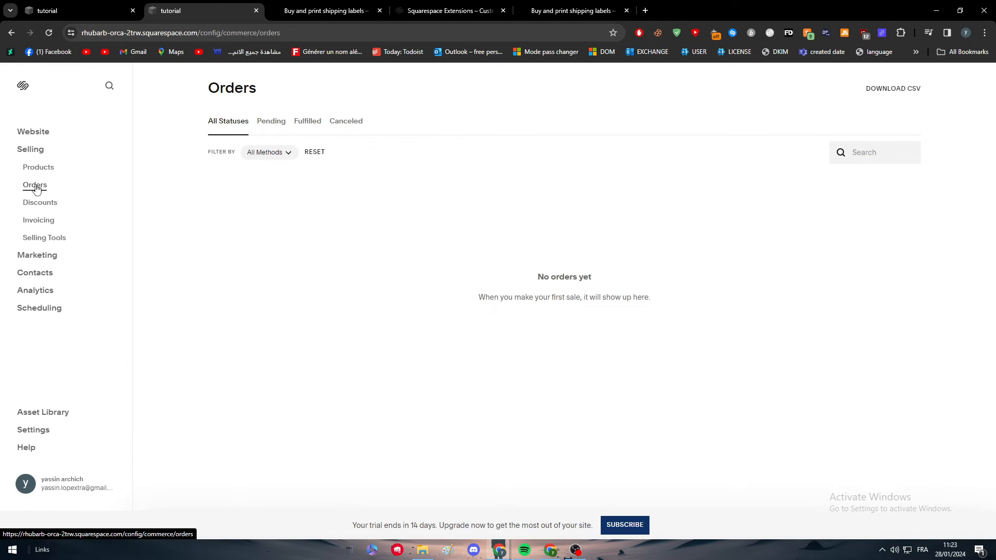
{"action": "mouse_move", "coordinate": [257, 147]}
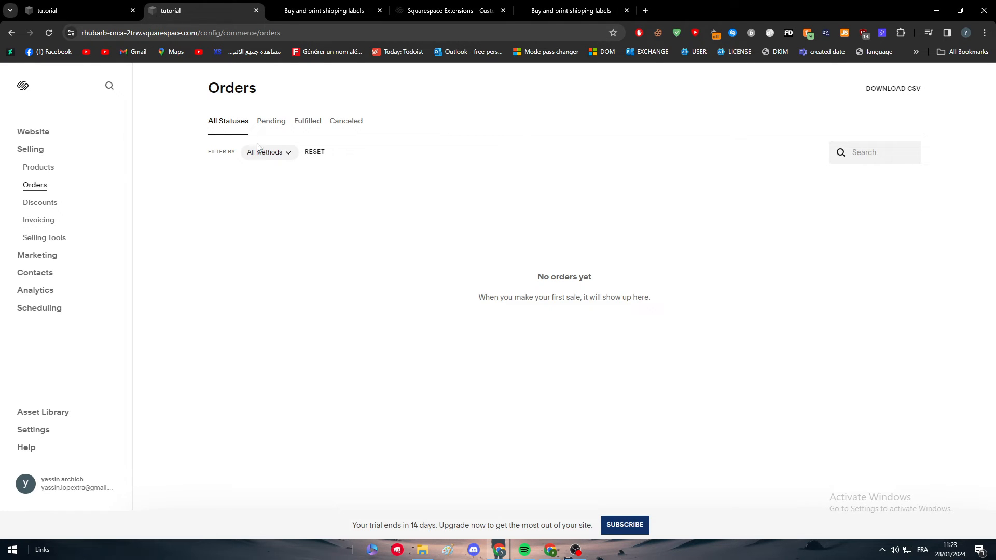
{"action": "left_click", "coordinate": [271, 120]}
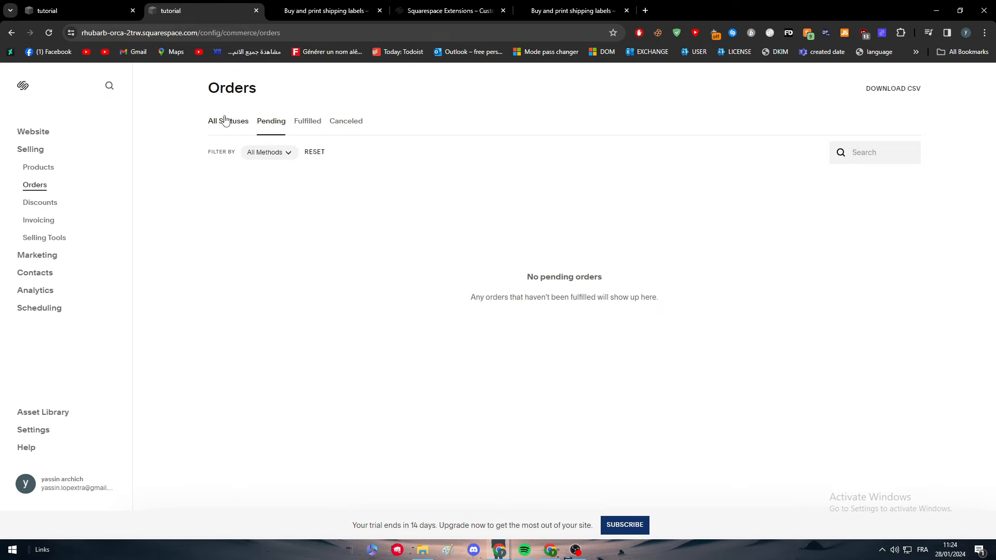
{"action": "left_click", "coordinate": [228, 120]}
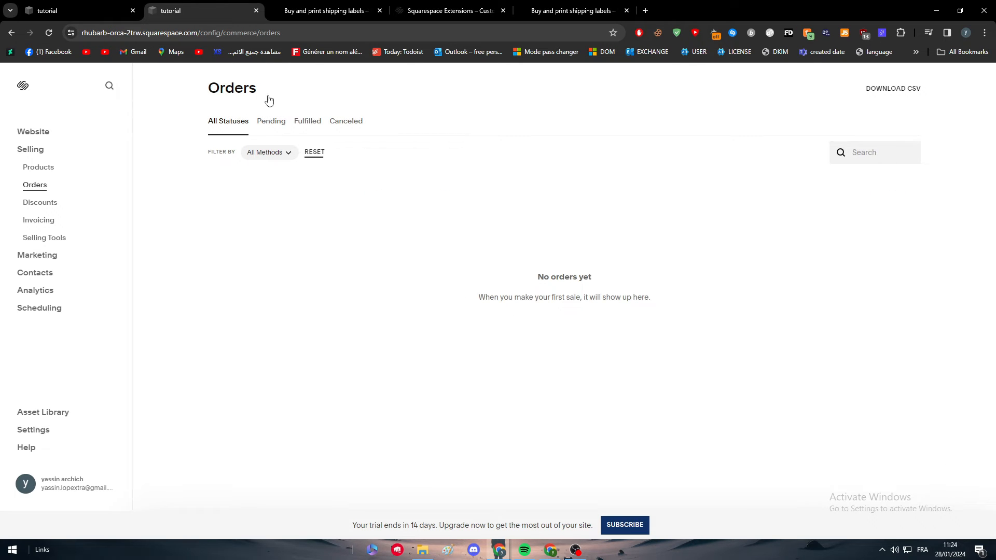
- Recheck the Pending orders view, then return to the shipping labels article
{"action": "left_click", "coordinate": [324, 10]}
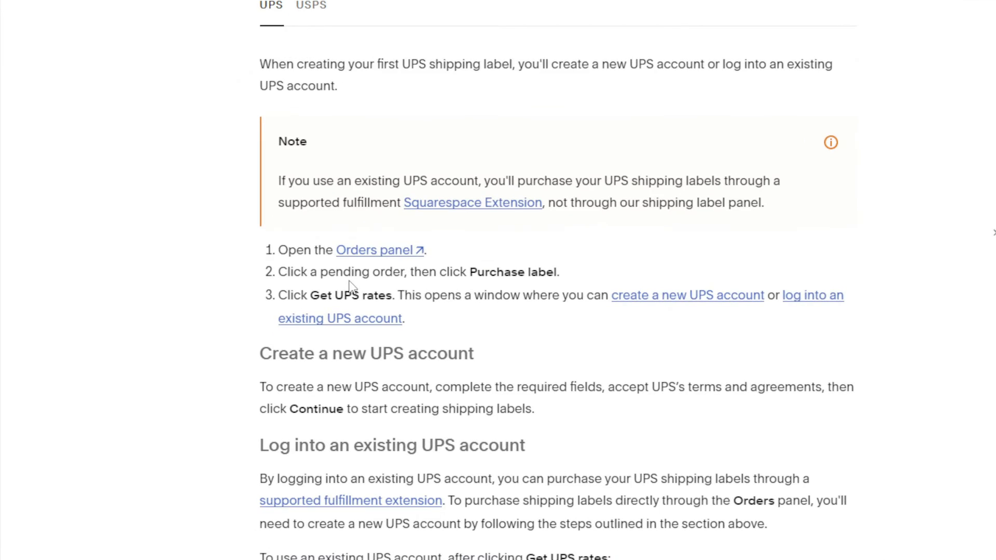
{"action": "left_click", "coordinate": [375, 250]}
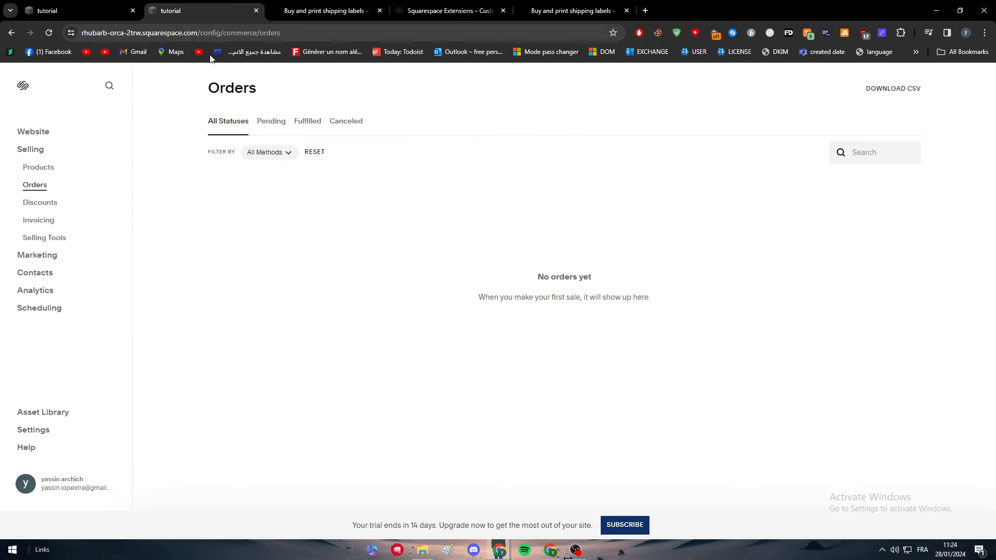
{"action": "left_click", "coordinate": [271, 120]}
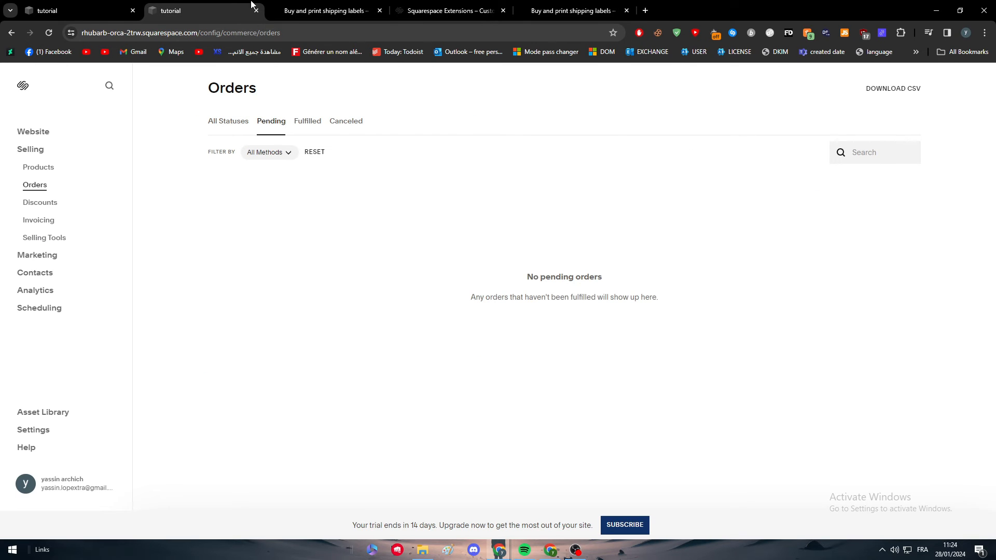
{"action": "left_click", "coordinate": [324, 10]}
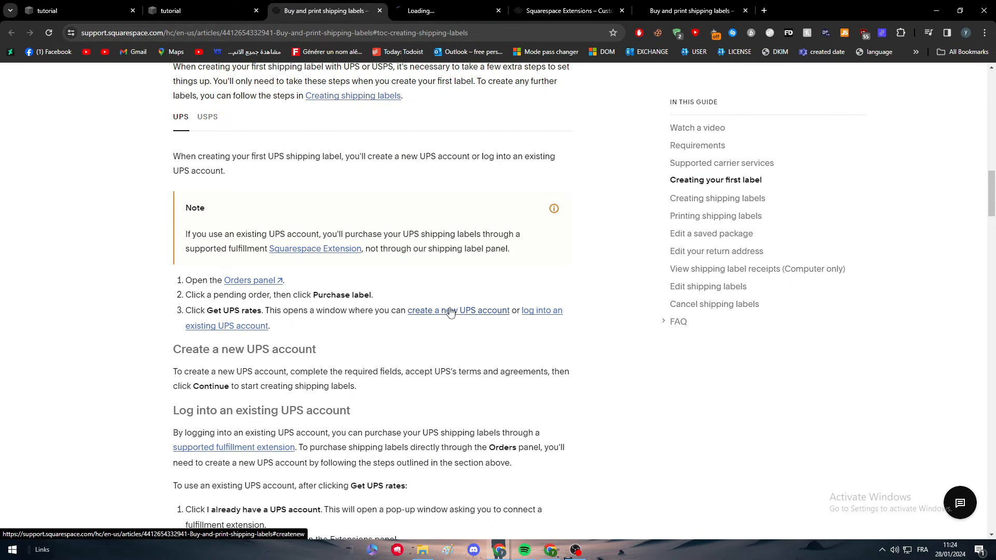
- Jump to the UPS account steps and scroll to the 'Log into an existing UPS account' section, zooming in
{"action": "left_click", "coordinate": [458, 311]}
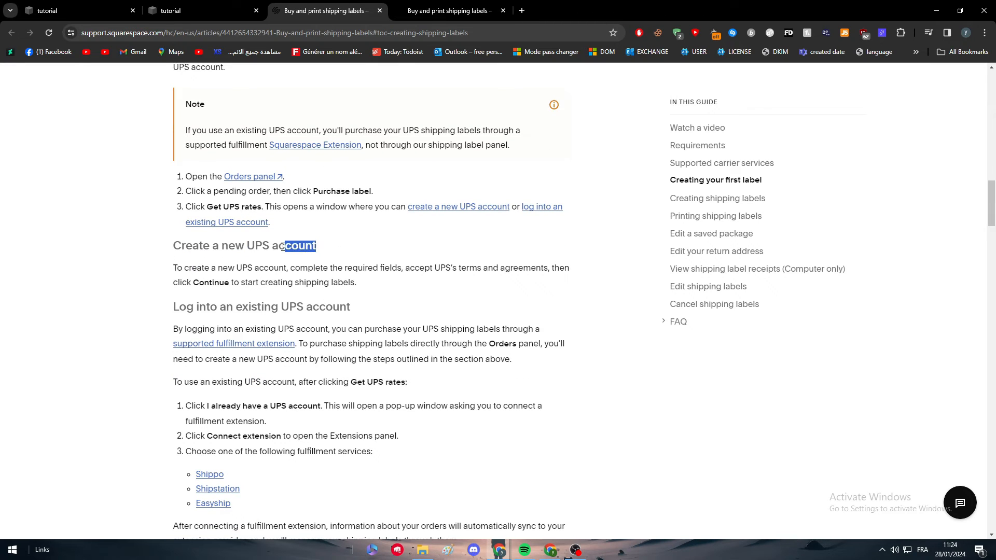
{"action": "scroll", "scroll_direction": "down", "scroll_amount": 3}
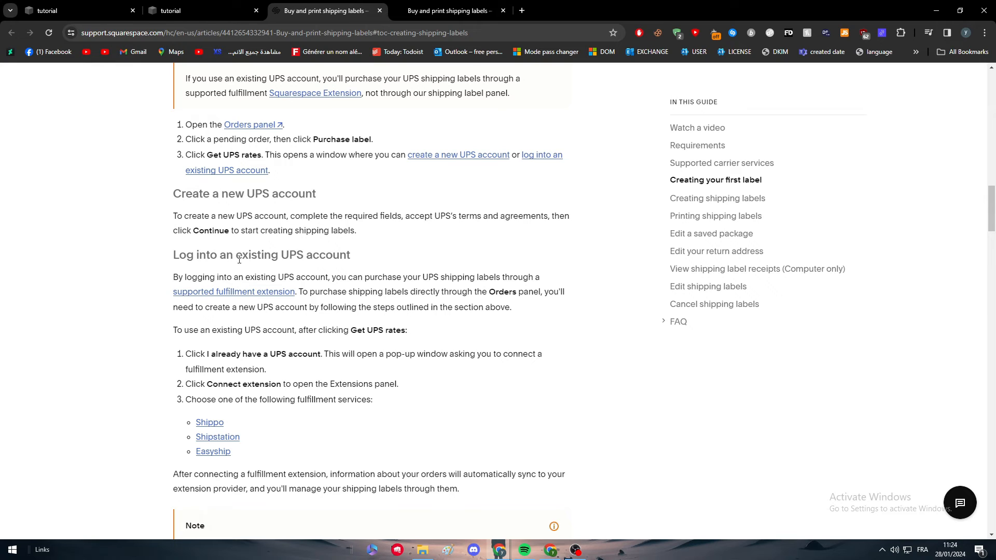
{"action": "mouse_move", "coordinate": [355, 471]}
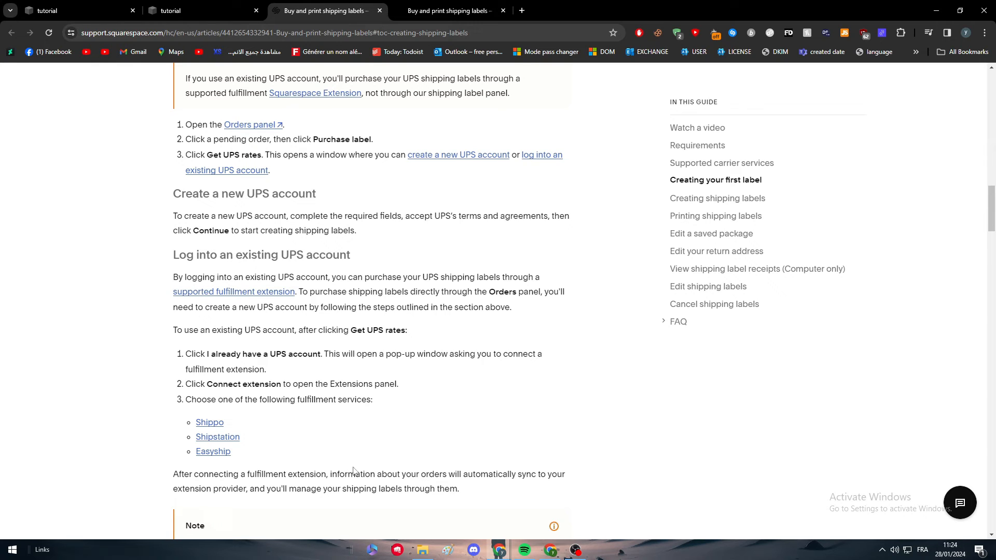
{"action": "mouse_move", "coordinate": [324, 380]}
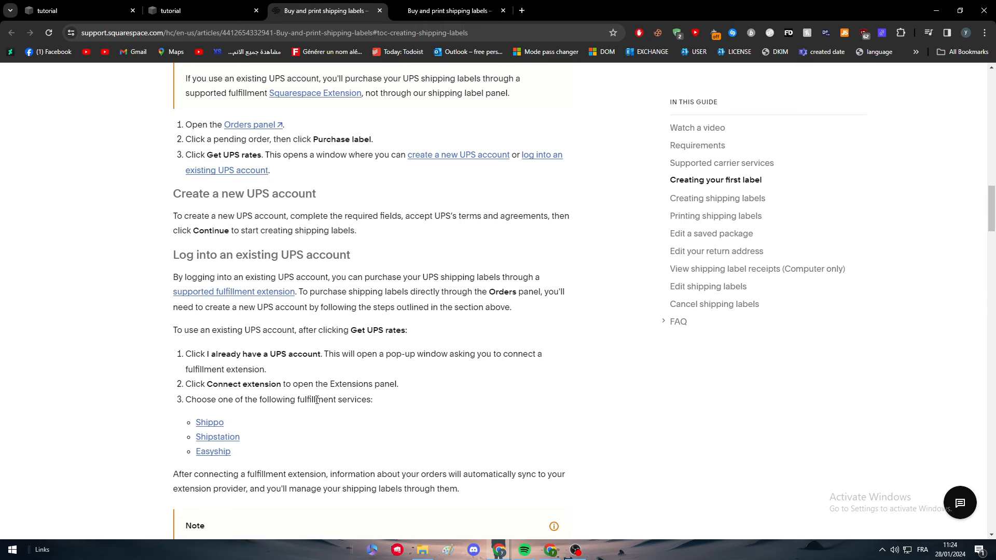
{"action": "scroll", "scroll_direction": "down", "scroll_amount": 3}
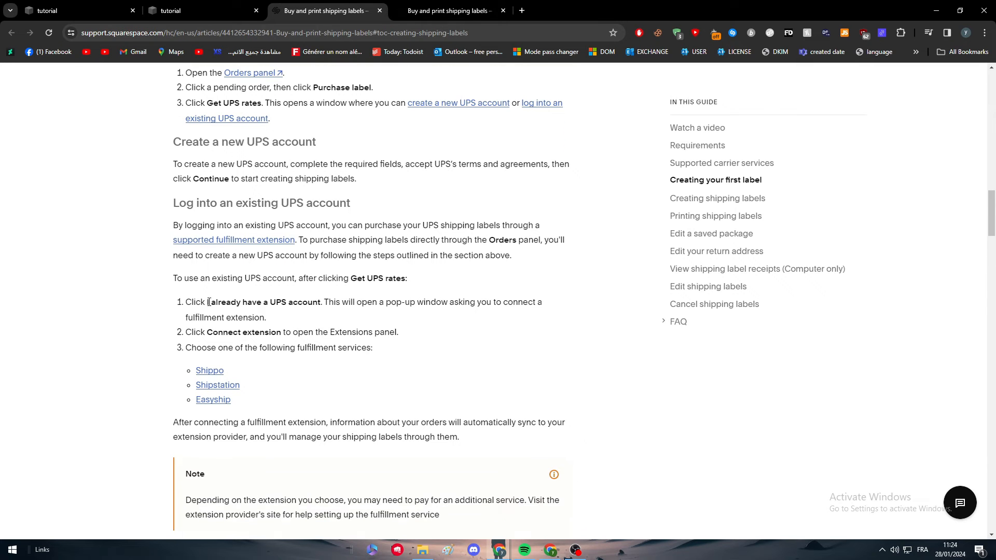
{"action": "key", "text": "ctrl+plus"}
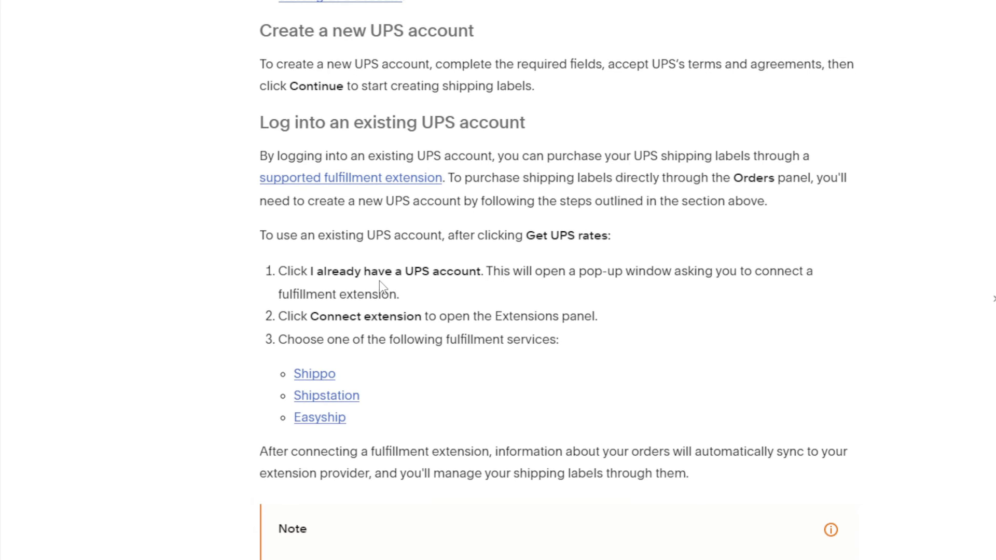
{"action": "scroll", "scroll_direction": "down", "scroll_amount": 3}
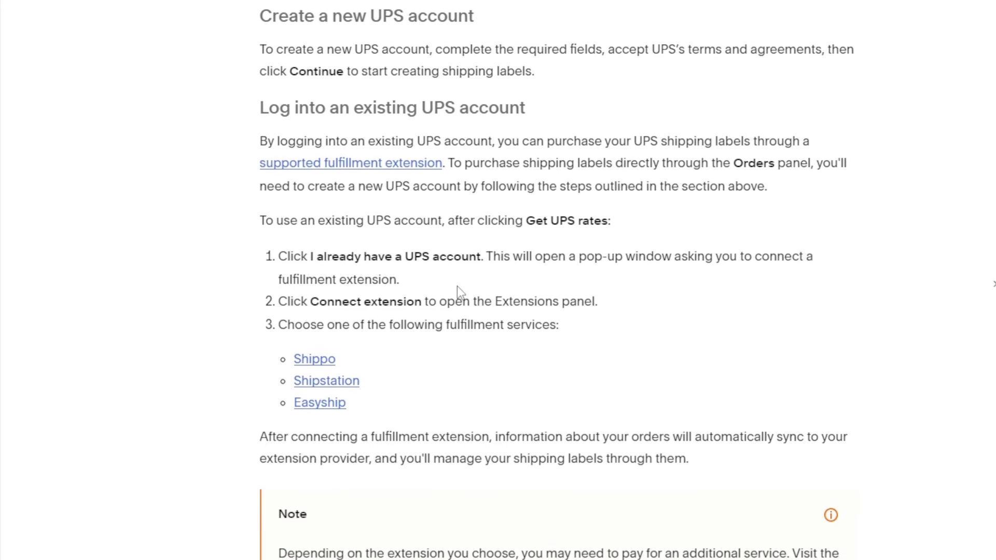
{"action": "scroll", "scroll_direction": "down", "scroll_amount": 3}
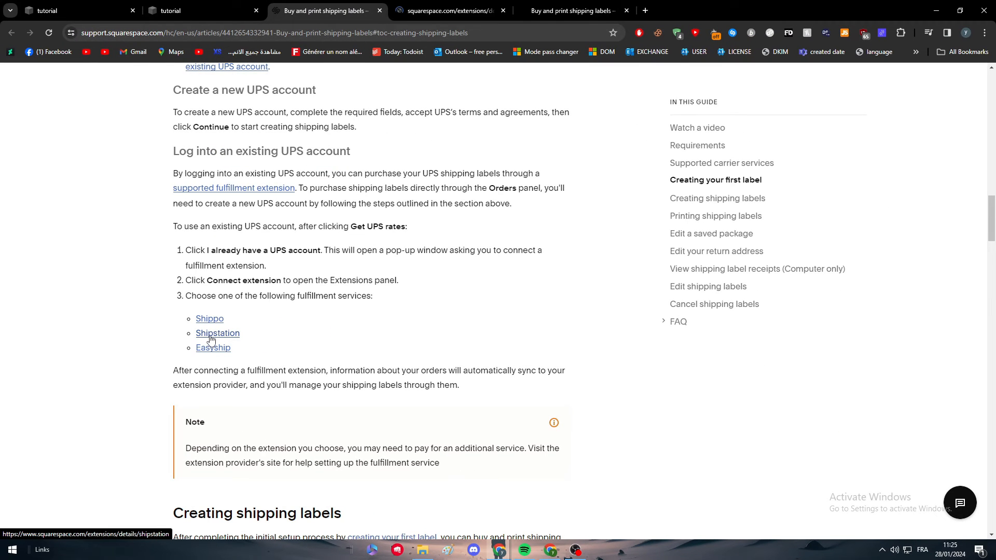
- Review the ShipStation and Easyship extension pages, then return to the Shippo page
{"action": "left_click", "coordinate": [217, 333]}
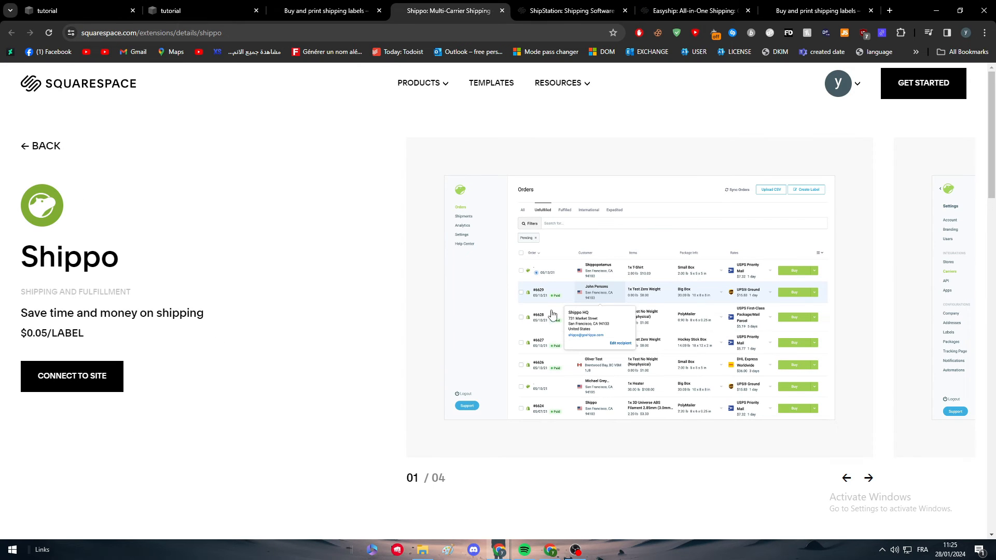
{"action": "mouse_move", "coordinate": [375, 270]}
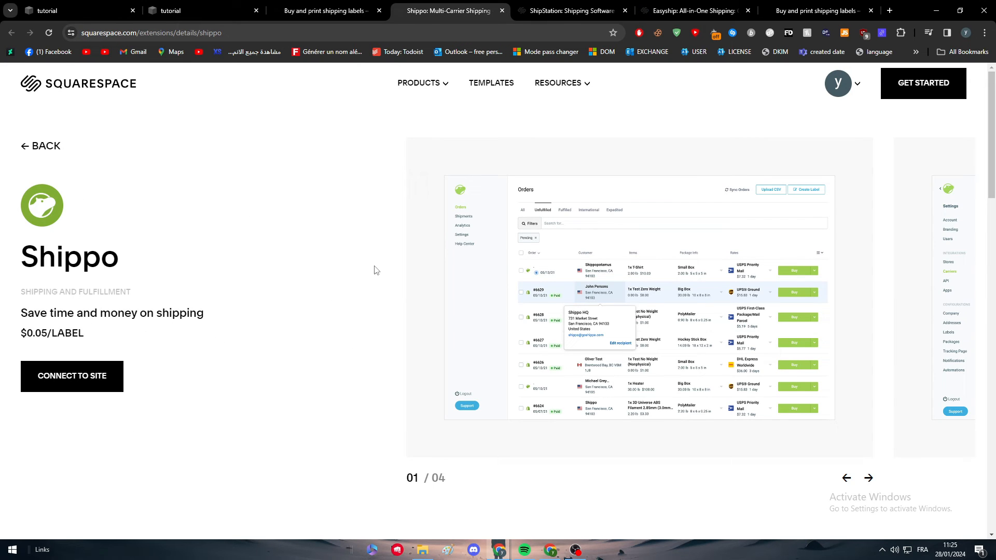
{"action": "left_click", "coordinate": [570, 10]}
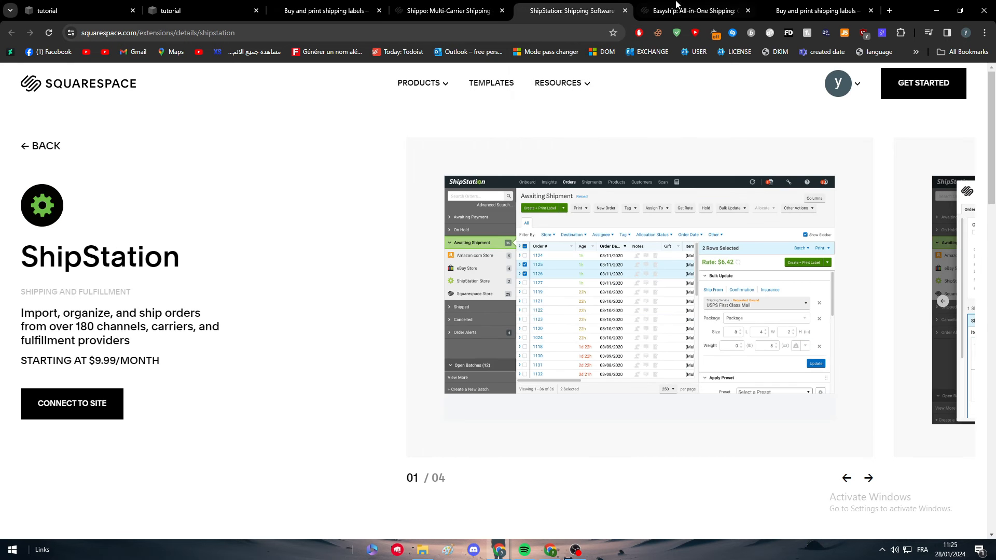
{"action": "left_click", "coordinate": [692, 10]}
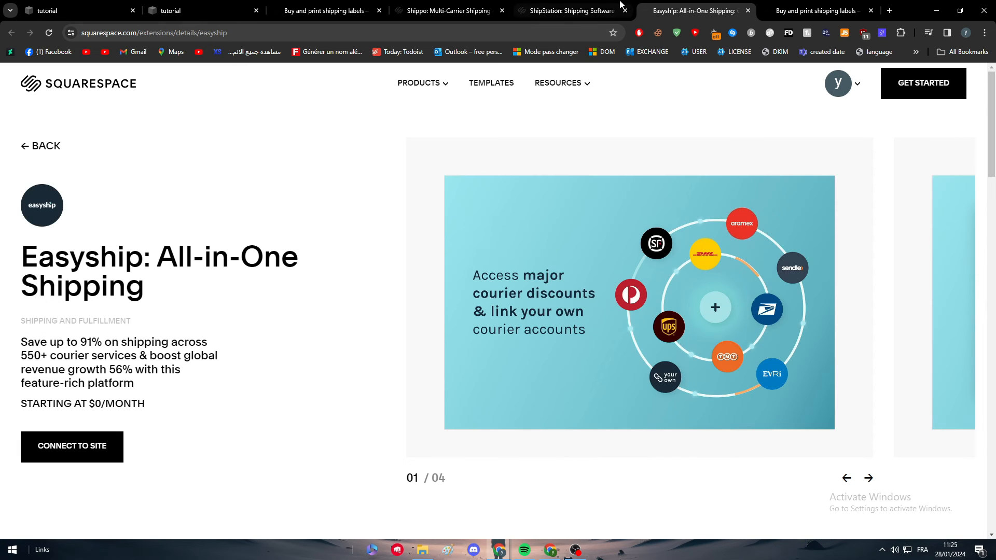
{"action": "left_click", "coordinate": [448, 10]}
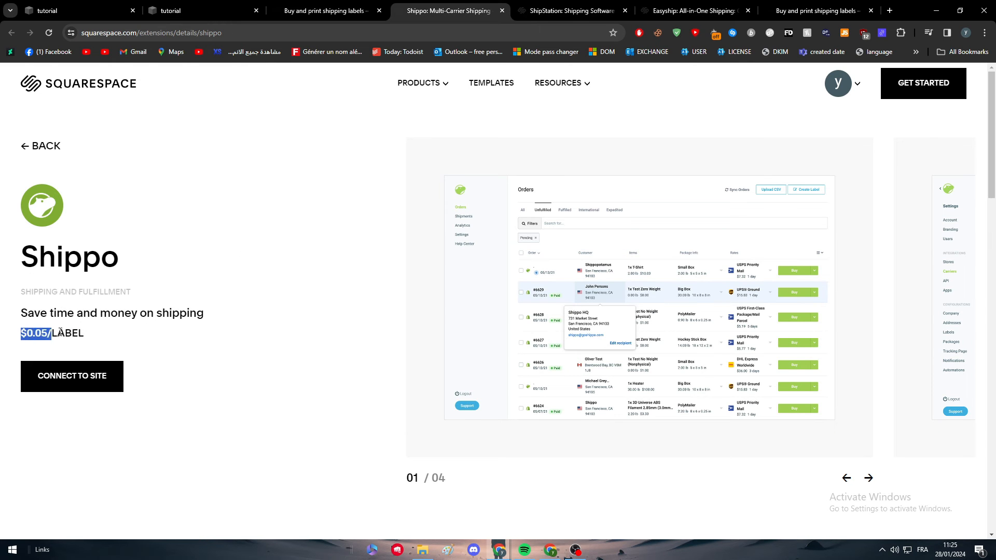
- Compare Shippo, ShipStation and Easyship pricing again, then return to the shipping labels article
{"action": "left_click", "coordinate": [140, 341]}
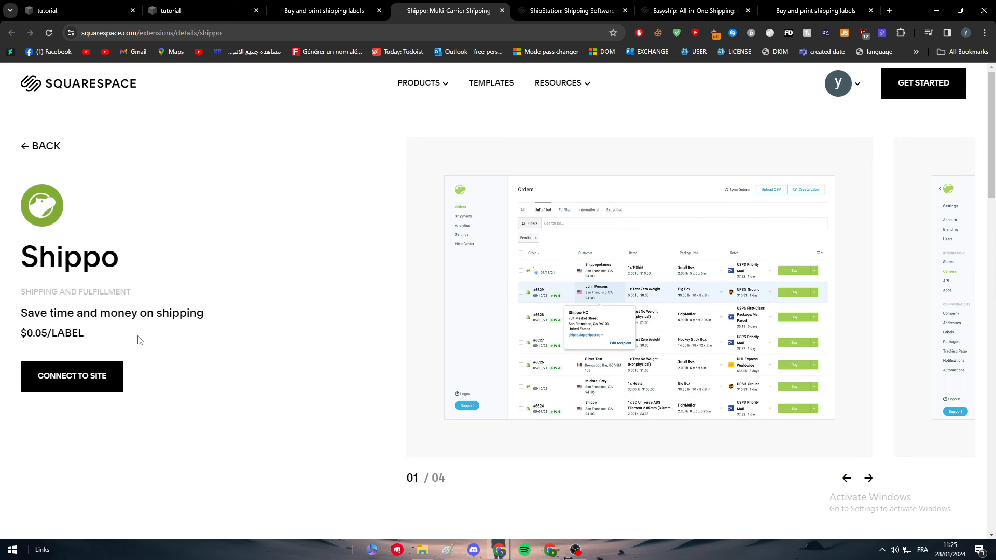
{"action": "left_click", "coordinate": [569, 10]}
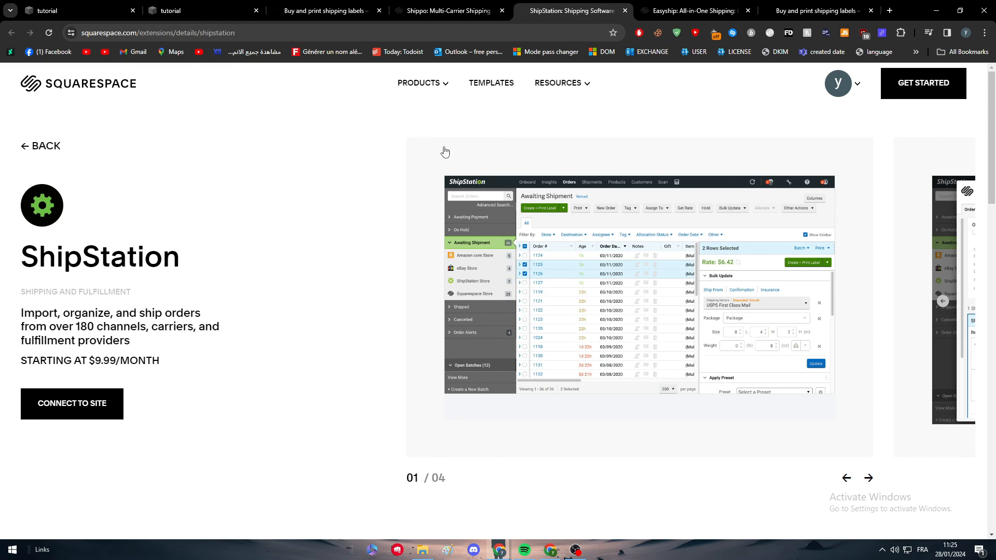
{"action": "left_click", "coordinate": [693, 10]}
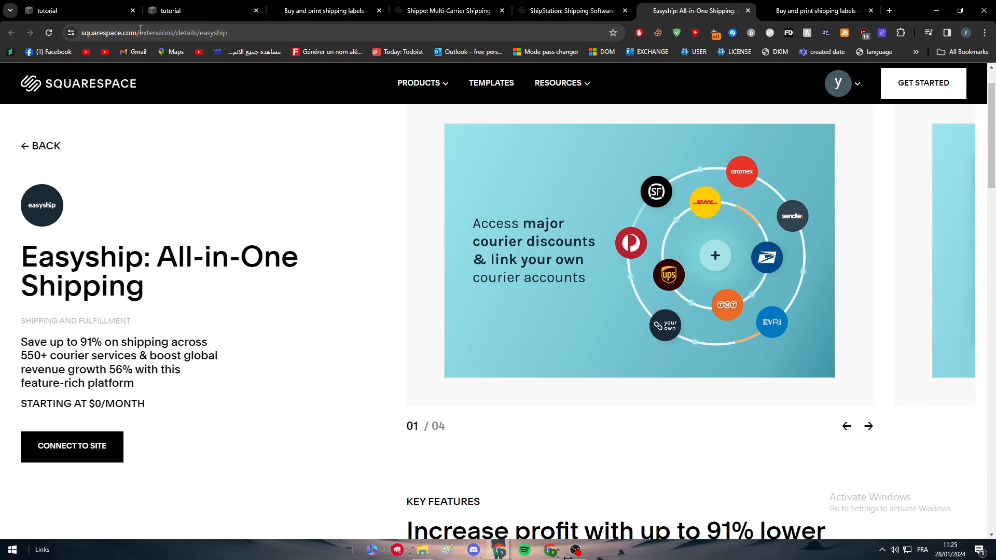
{"action": "left_click", "coordinate": [323, 10]}
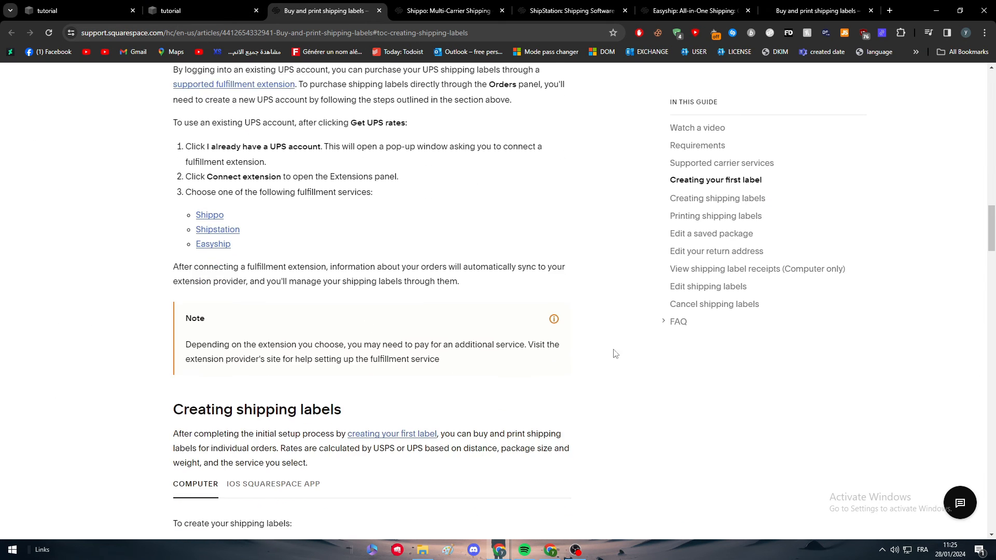
{"action": "scroll", "scroll_direction": "down", "scroll_amount": 3}
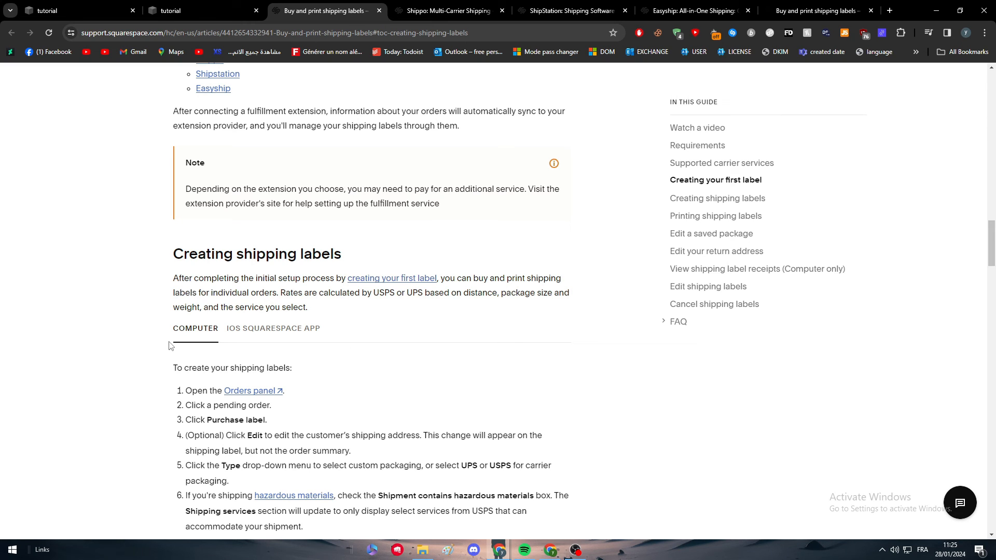
{"action": "scroll", "scroll_direction": "down", "scroll_amount": 3}
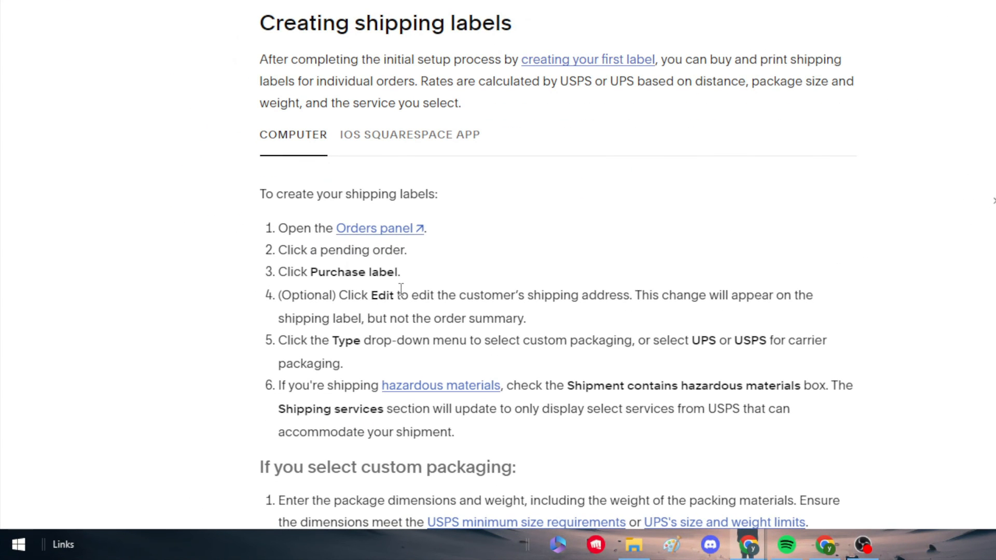
{"action": "scroll", "scroll_direction": "down", "scroll_amount": 3}
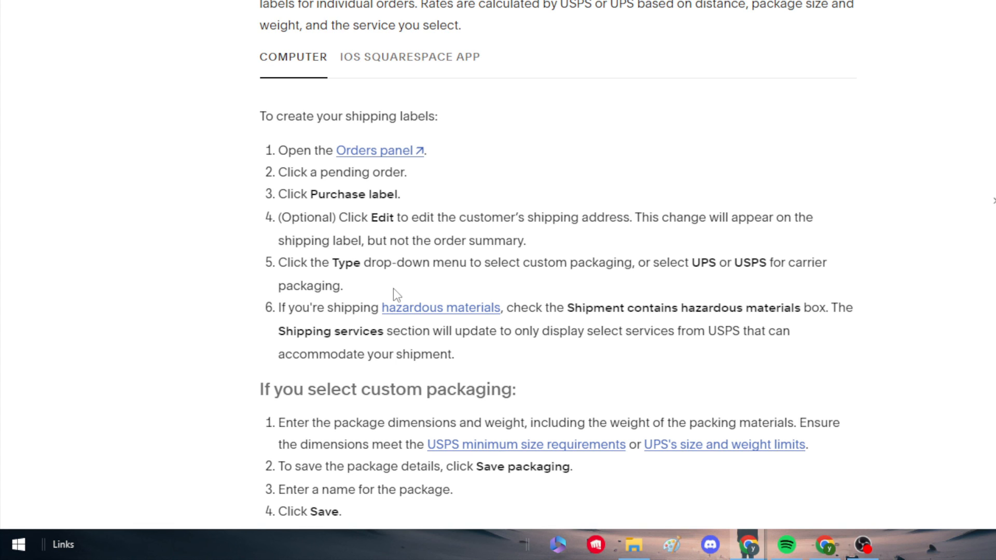
{"action": "scroll", "scroll_direction": "down", "scroll_amount": 3}
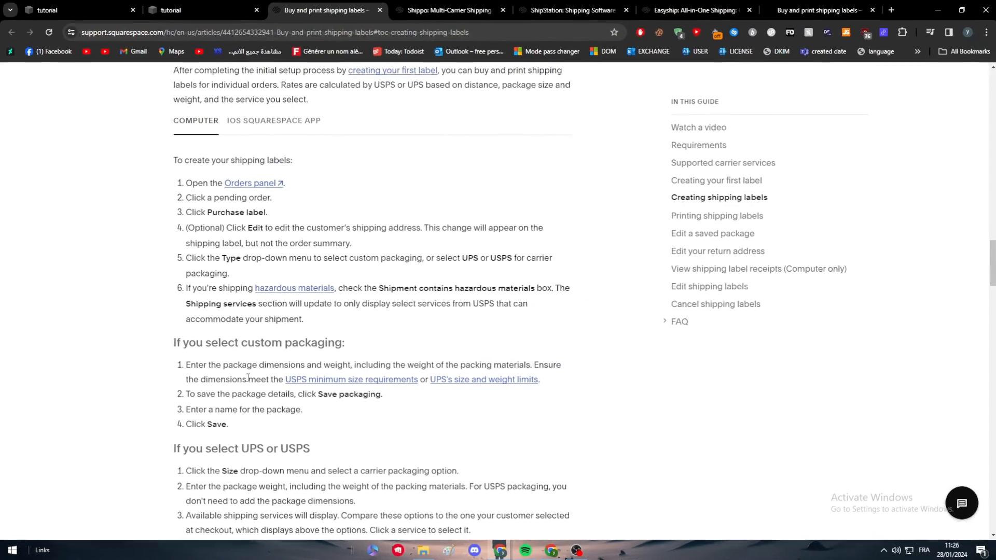
{"action": "scroll", "scroll_direction": "down", "scroll_amount": 3}
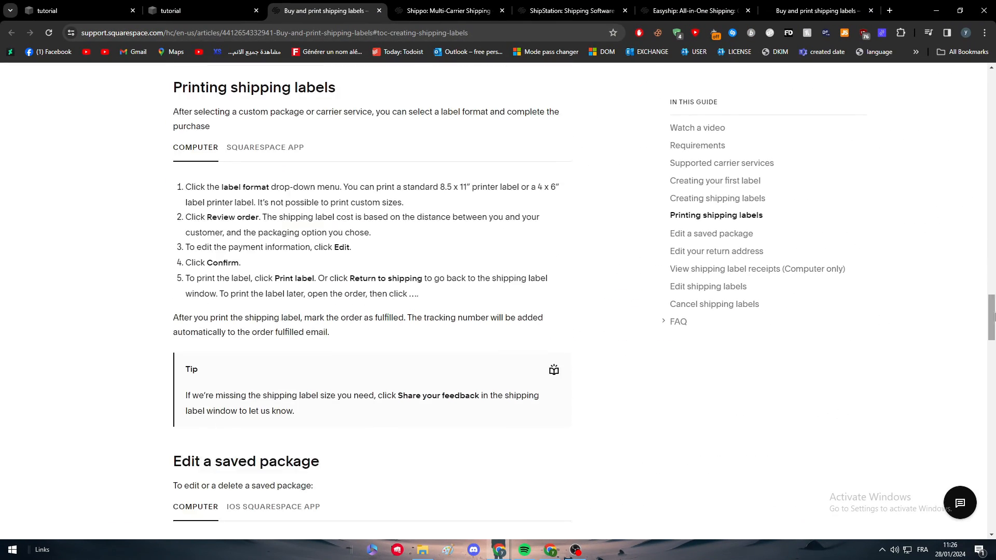
{"action": "scroll", "scroll_direction": "up", "scroll_amount": 3}
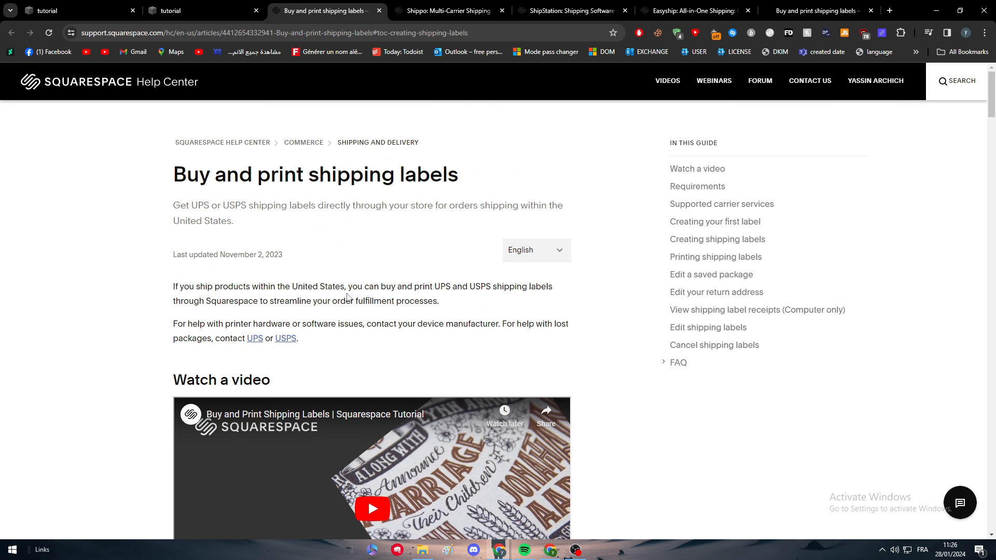